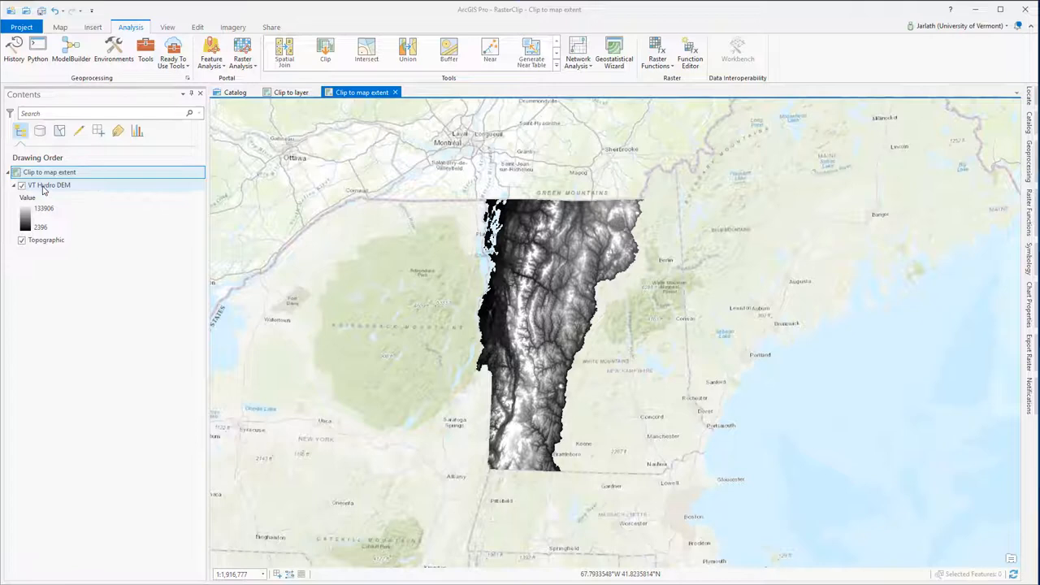
Review the VT Hydro DEM layer's raster information, then zoom in on a small area.
{"action": "right_click", "coordinate": [51, 185]}
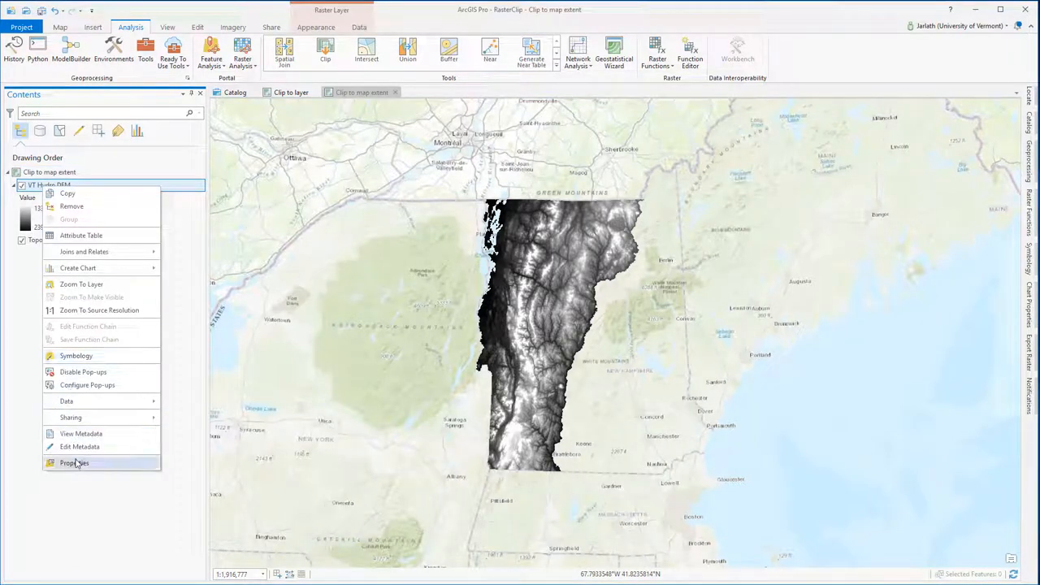
{"action": "left_click", "coordinate": [74, 463]}
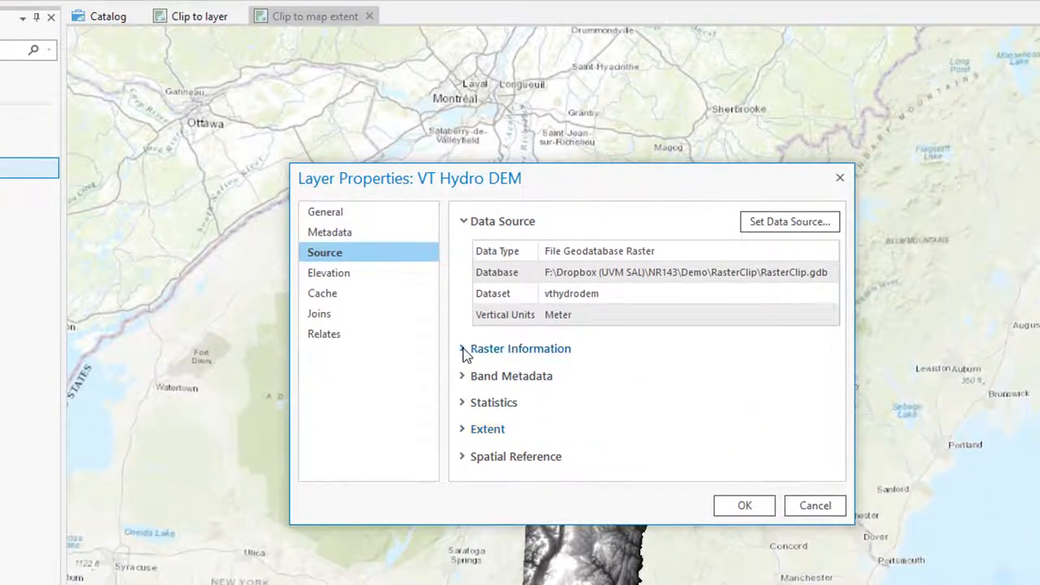
{"action": "left_click", "coordinate": [461, 348]}
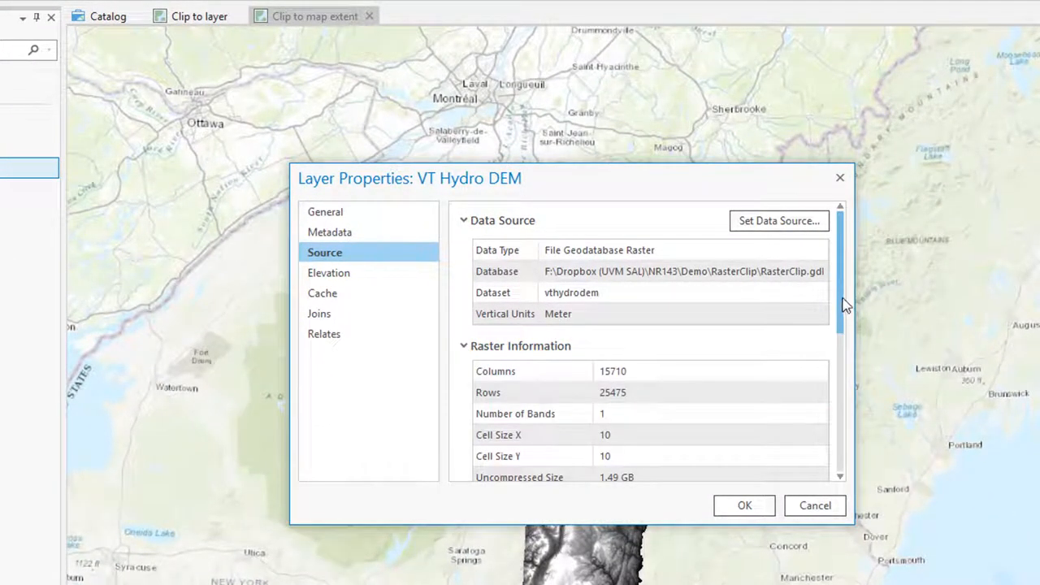
{"action": "scroll", "scroll_direction": "down", "scroll_amount": 3}
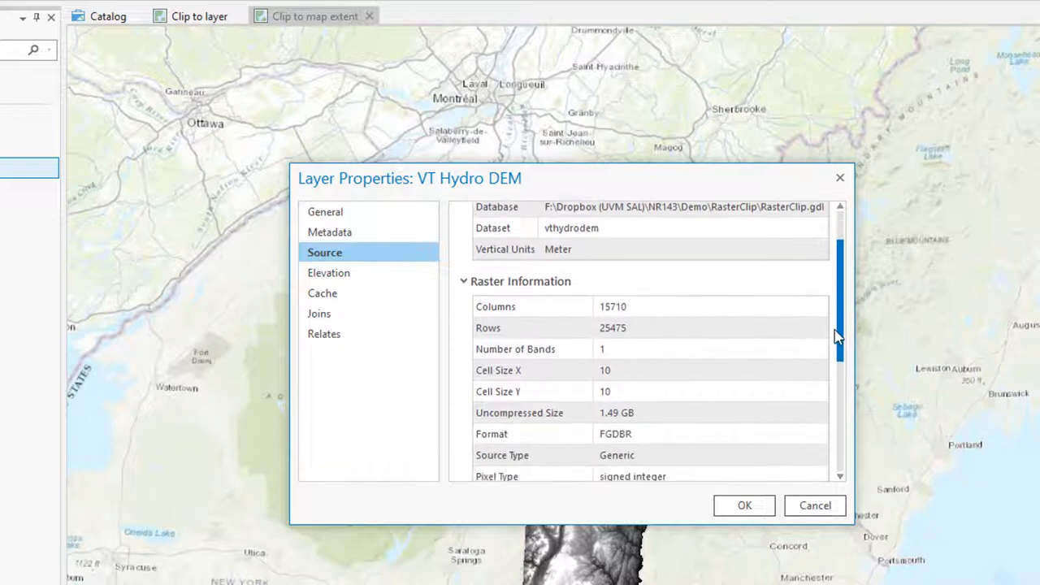
{"action": "scroll", "scroll_direction": "down", "scroll_amount": 3}
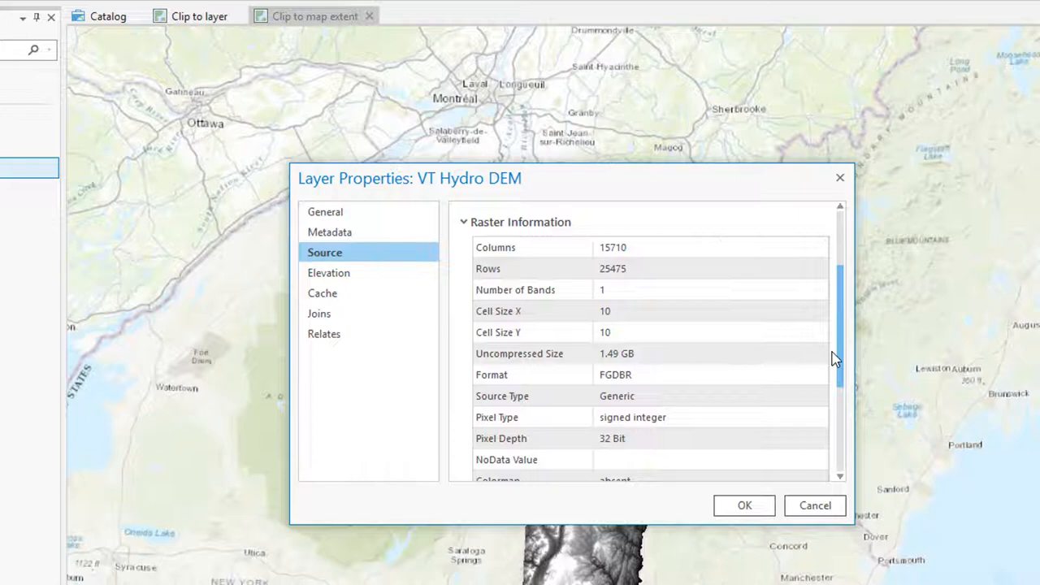
{"action": "scroll", "scroll_direction": "down", "scroll_amount": 3}
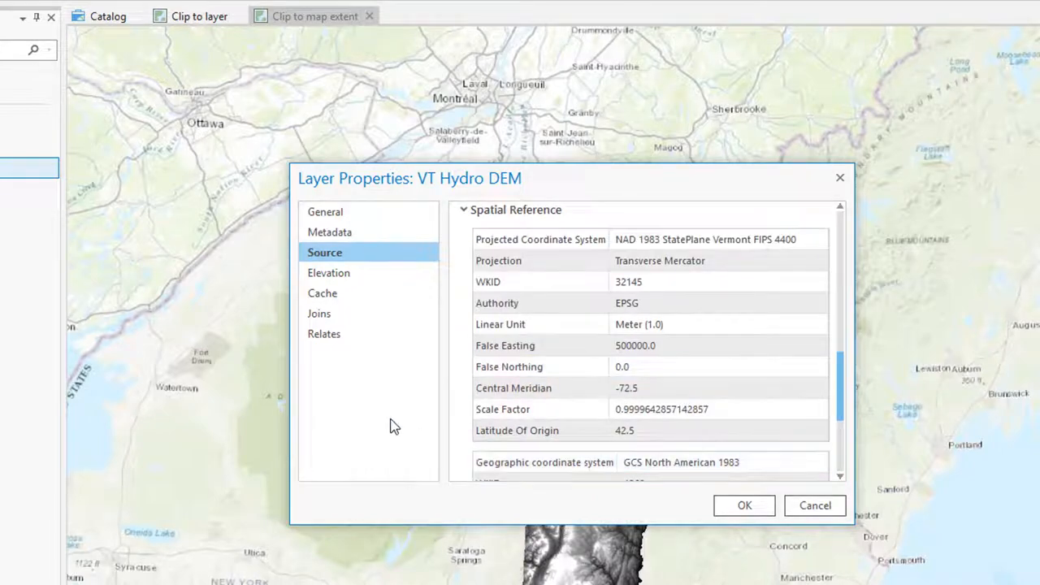
{"action": "left_click", "coordinate": [743, 505]}
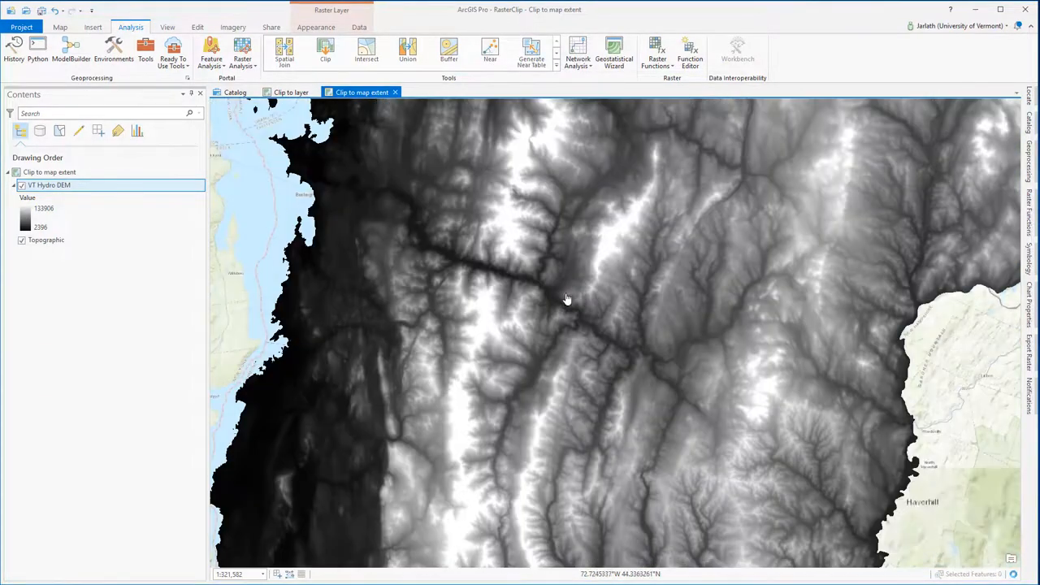
{"action": "scroll", "scroll_direction": "up", "scroll_amount": 3}
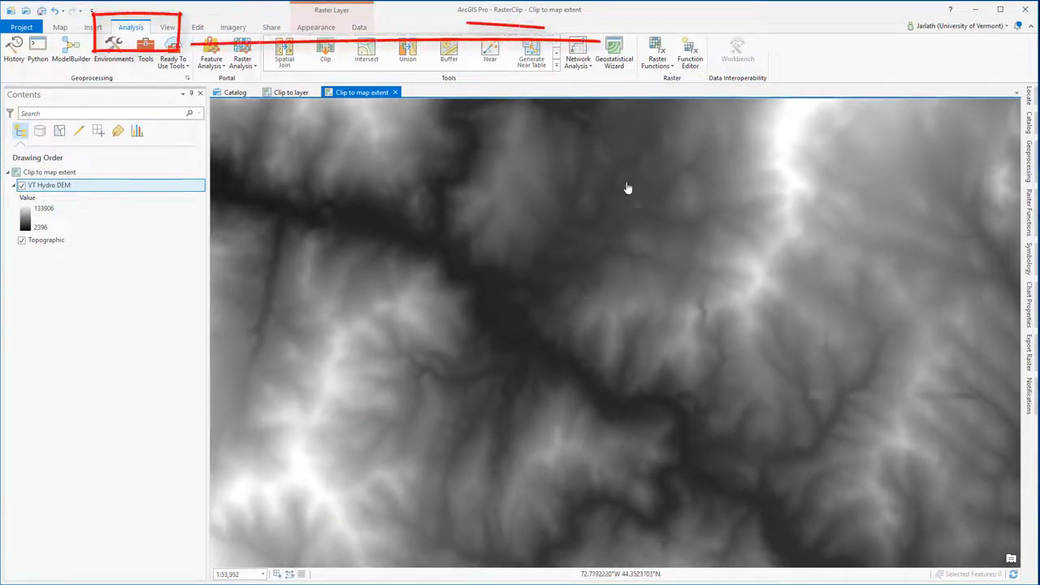
{"action": "mouse_move", "coordinate": [657, 50]}
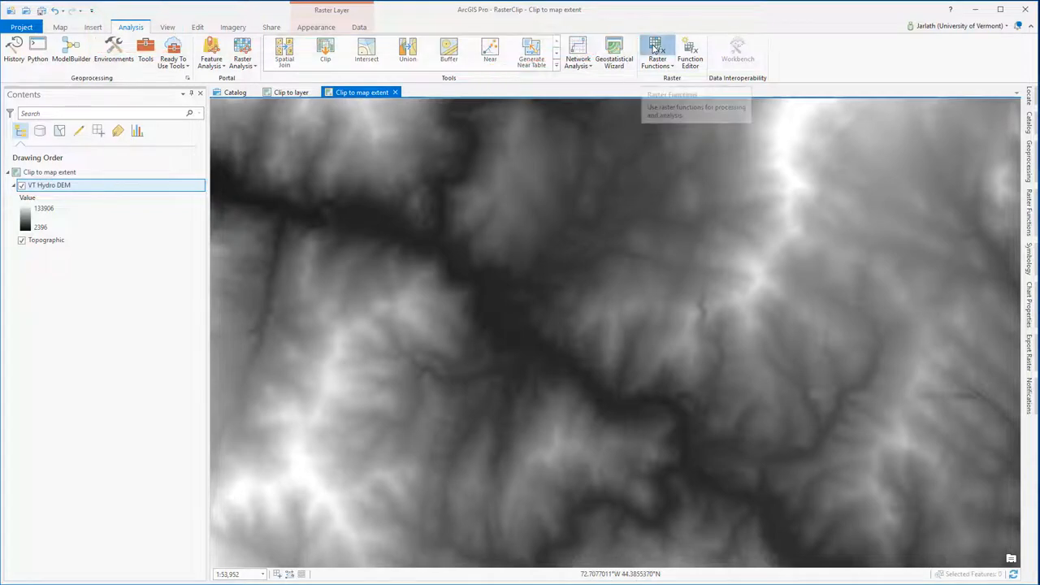
Clip VT Hydro DEM to the active map view extent with the Outside clipping type.
{"action": "left_click", "coordinate": [657, 51]}
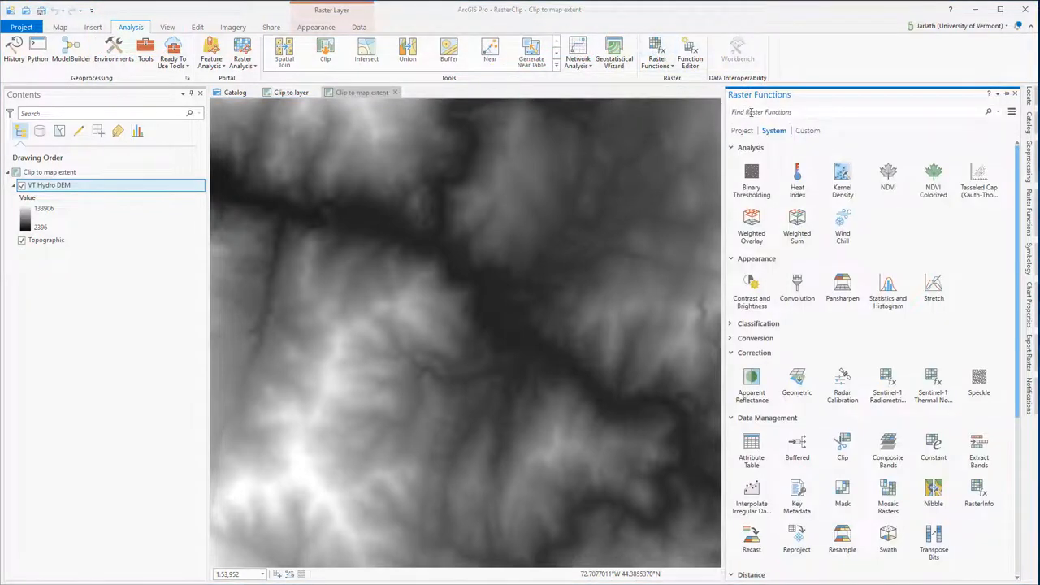
{"action": "type", "text": "clip"}
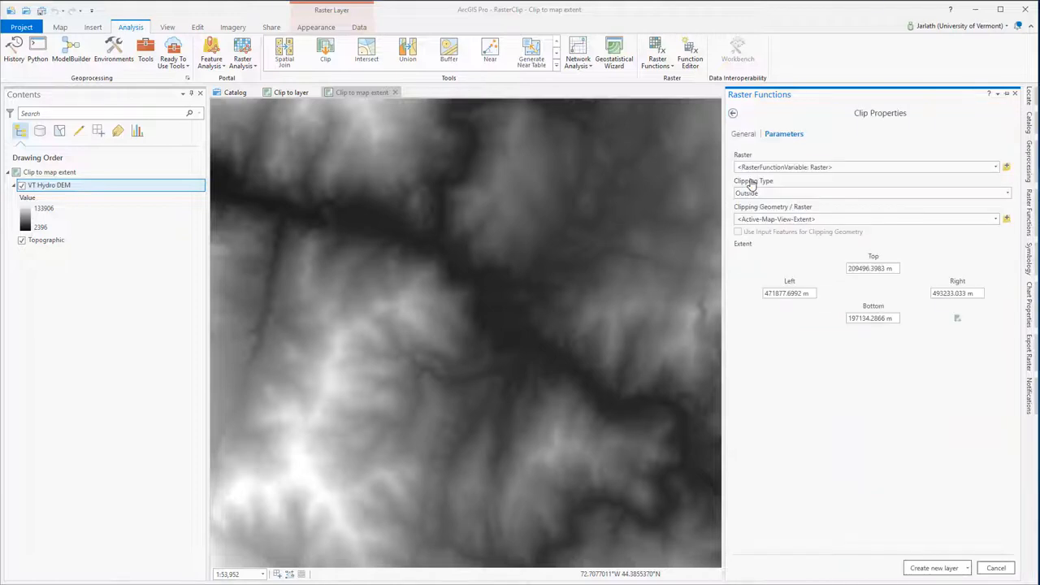
{"action": "left_click", "coordinate": [995, 168]}
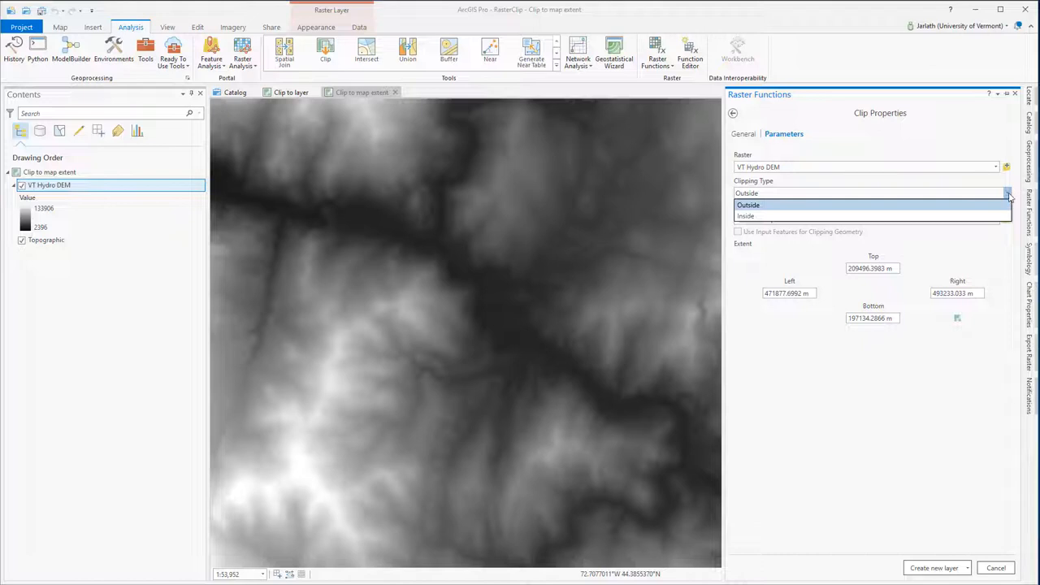
{"action": "left_click", "coordinate": [747, 194]}
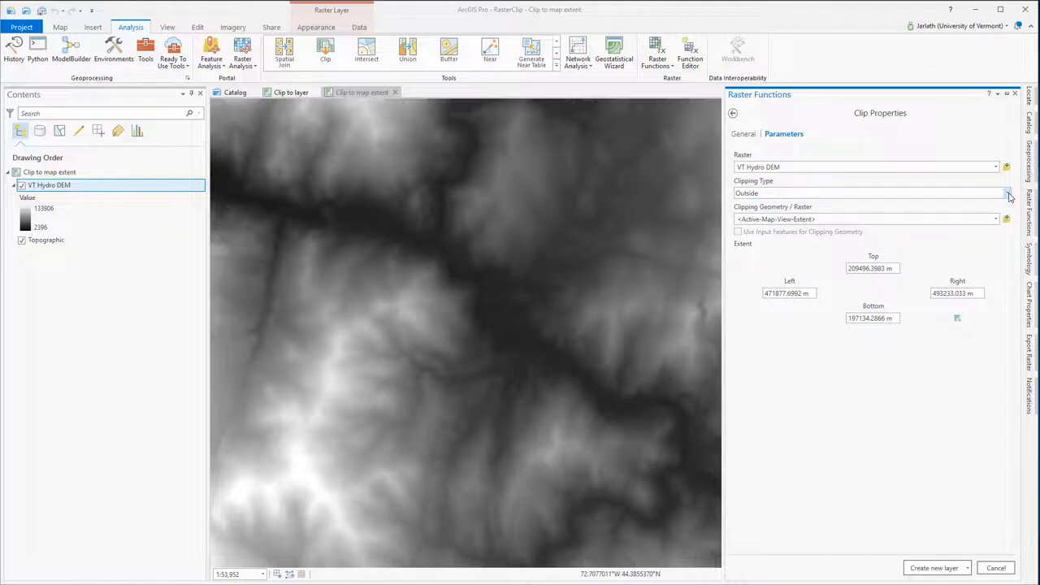
{"action": "mouse_move", "coordinate": [916, 328]}
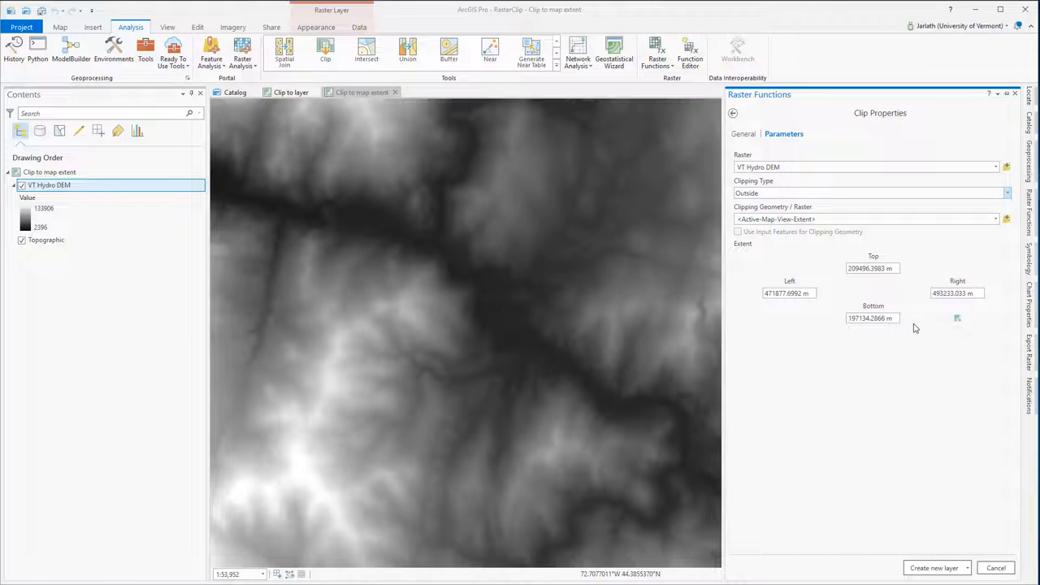
{"action": "mouse_move", "coordinate": [958, 317]}
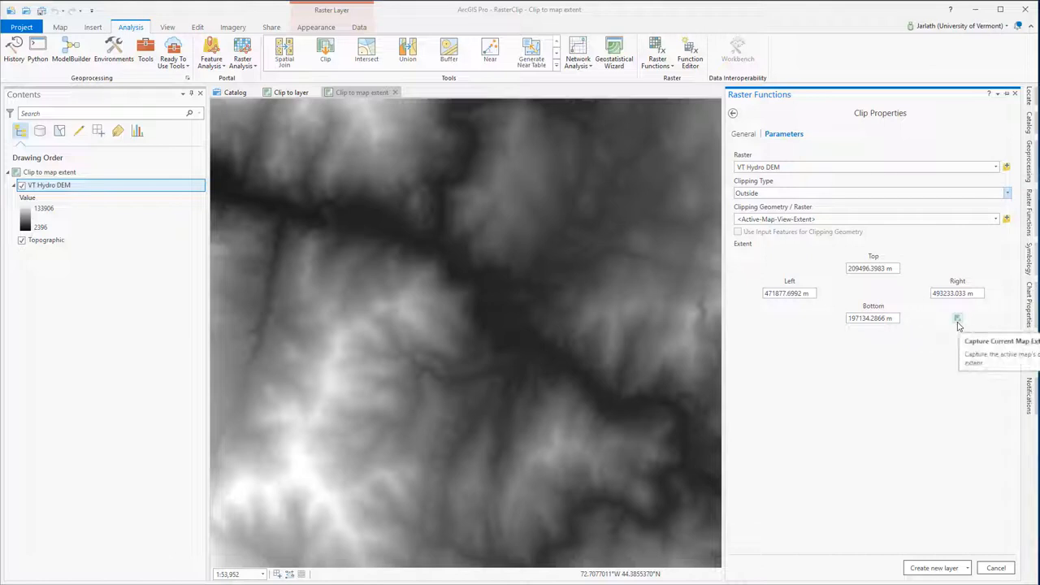
{"action": "mouse_move", "coordinate": [751, 373]}
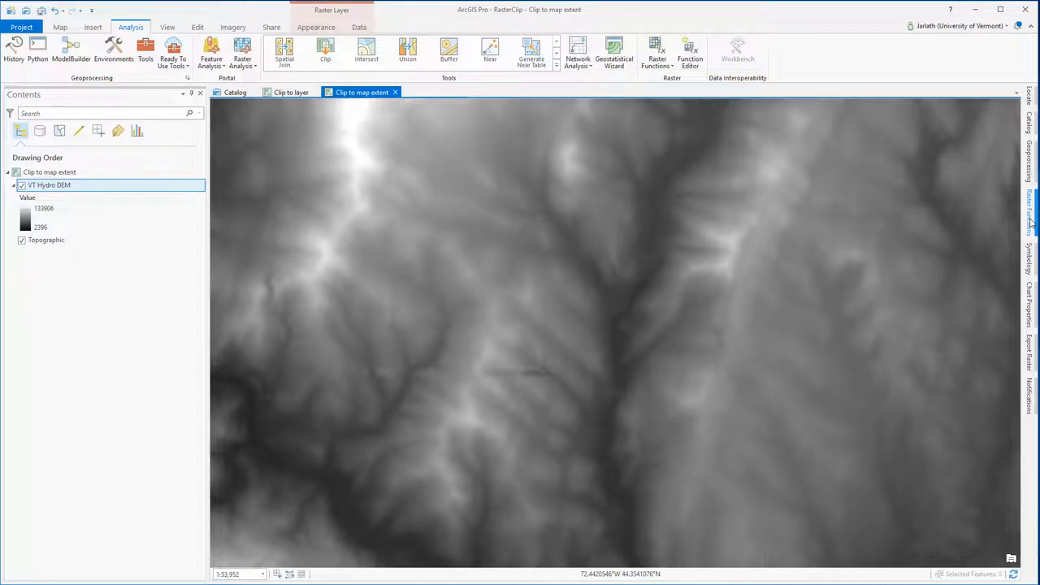
{"action": "left_click", "coordinate": [1030, 203]}
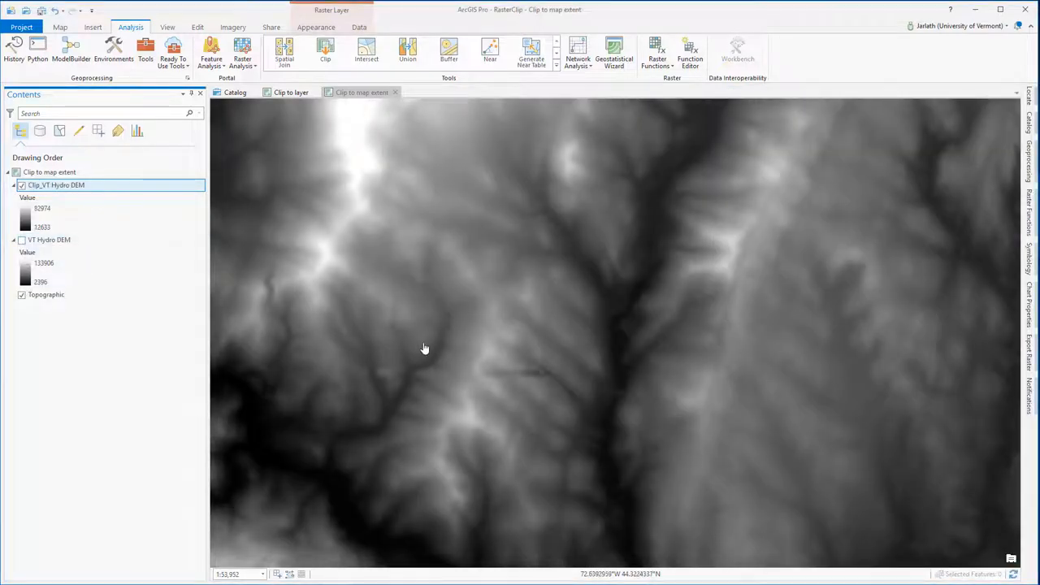
{"action": "scroll", "scroll_direction": "down", "scroll_amount": 3}
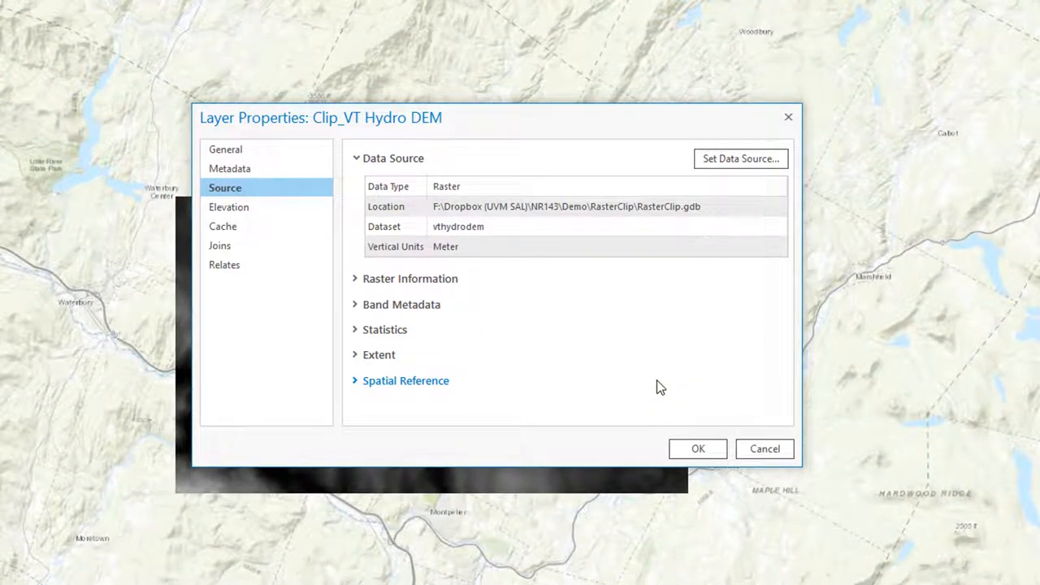
{"action": "left_click", "coordinate": [508, 227]}
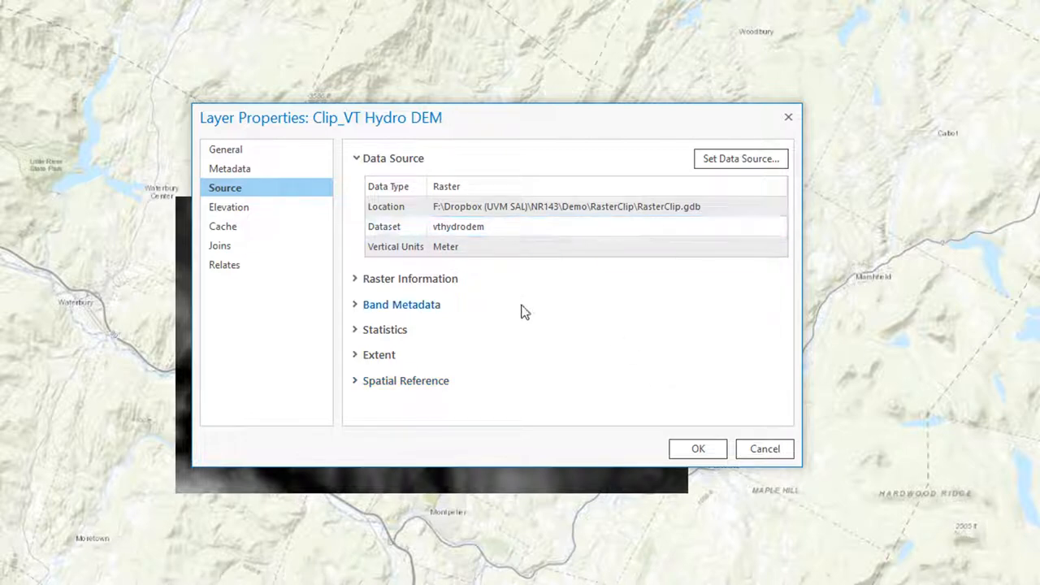
{"action": "left_click", "coordinate": [384, 329]}
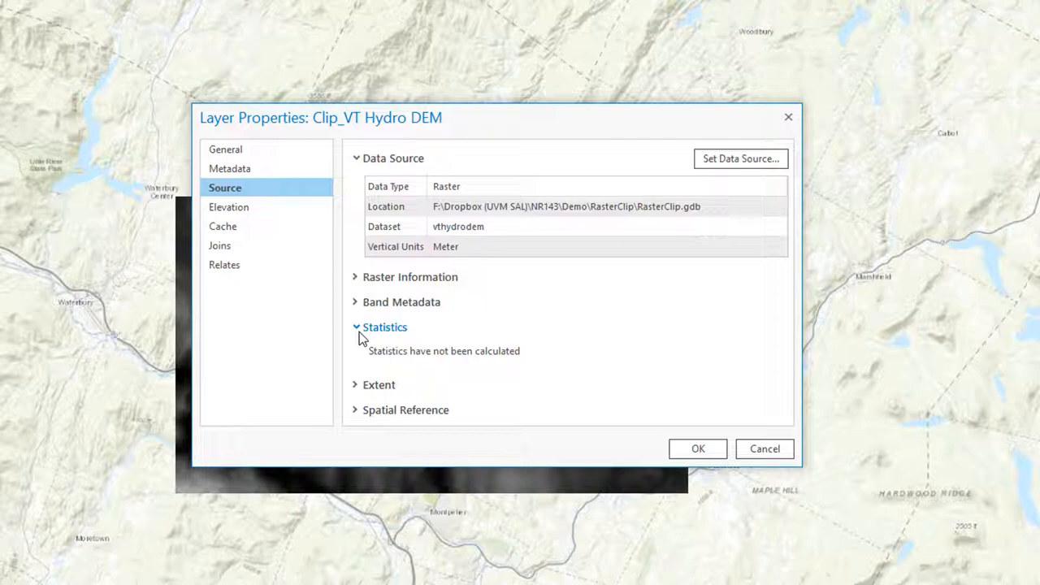
{"action": "mouse_move", "coordinate": [610, 429]}
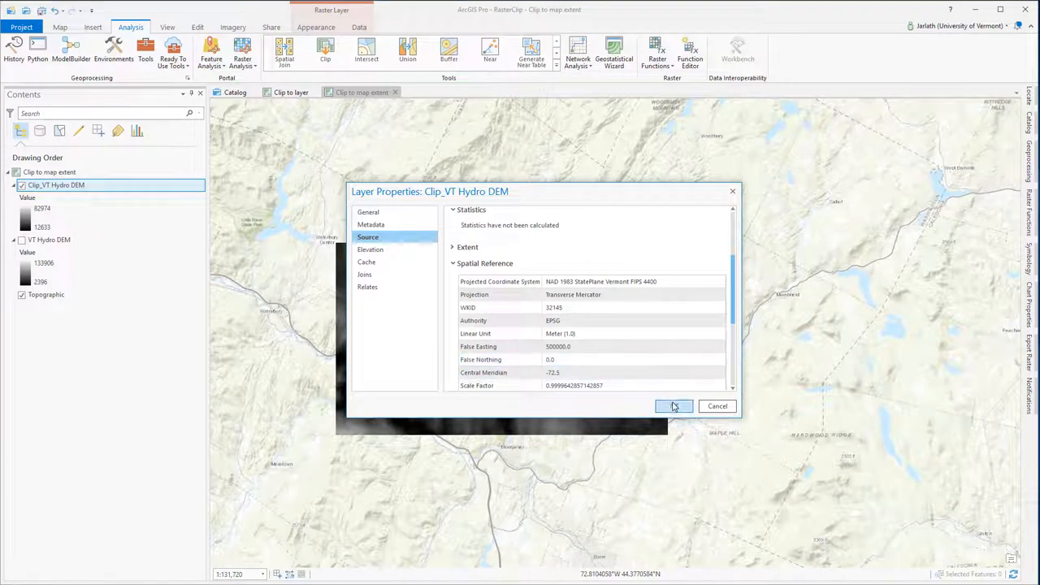
{"action": "left_click", "coordinate": [674, 405]}
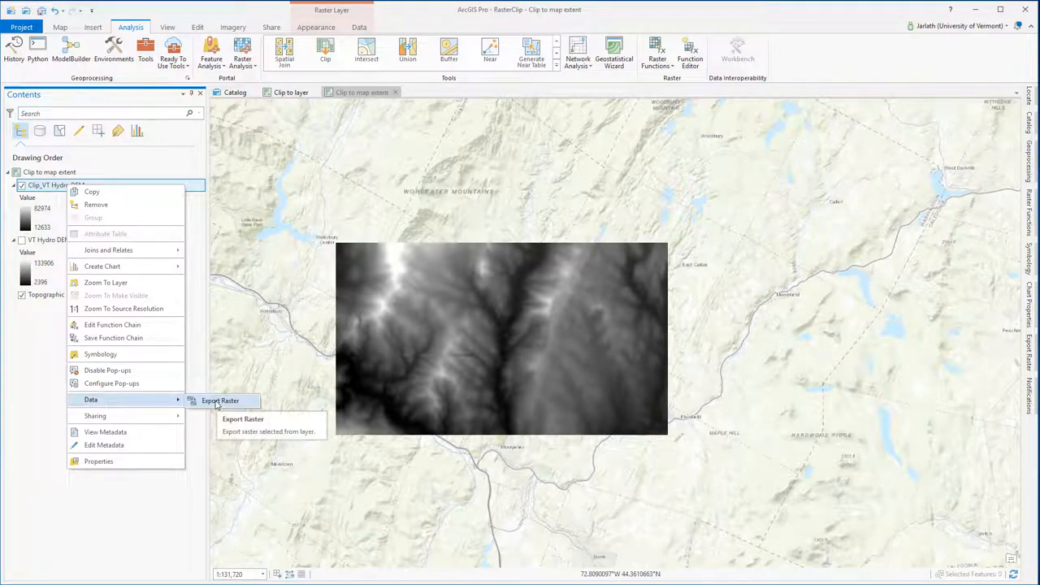
Export the clipped DEM to RasterClip.gdb as vthydrodem_clip with 32 Bit Unsigned pixels.
{"action": "left_click", "coordinate": [220, 401]}
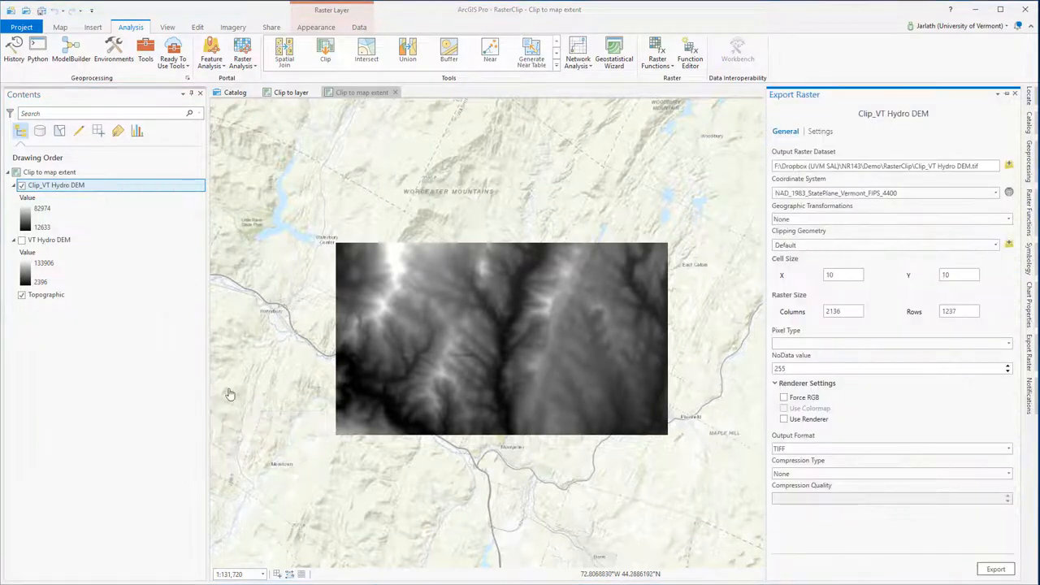
{"action": "left_click", "coordinate": [1009, 166]}
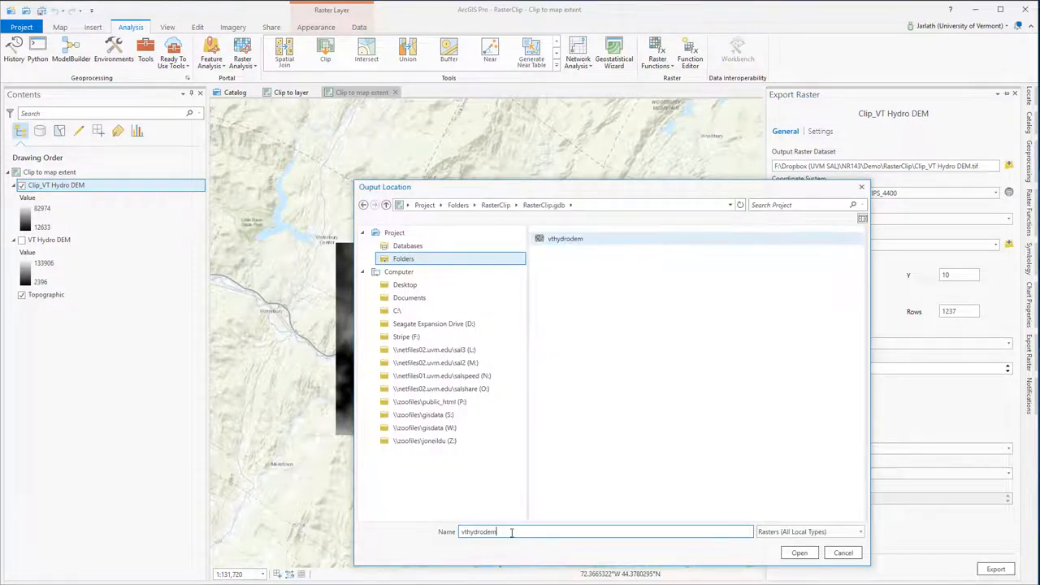
{"action": "left_click", "coordinate": [799, 553]}
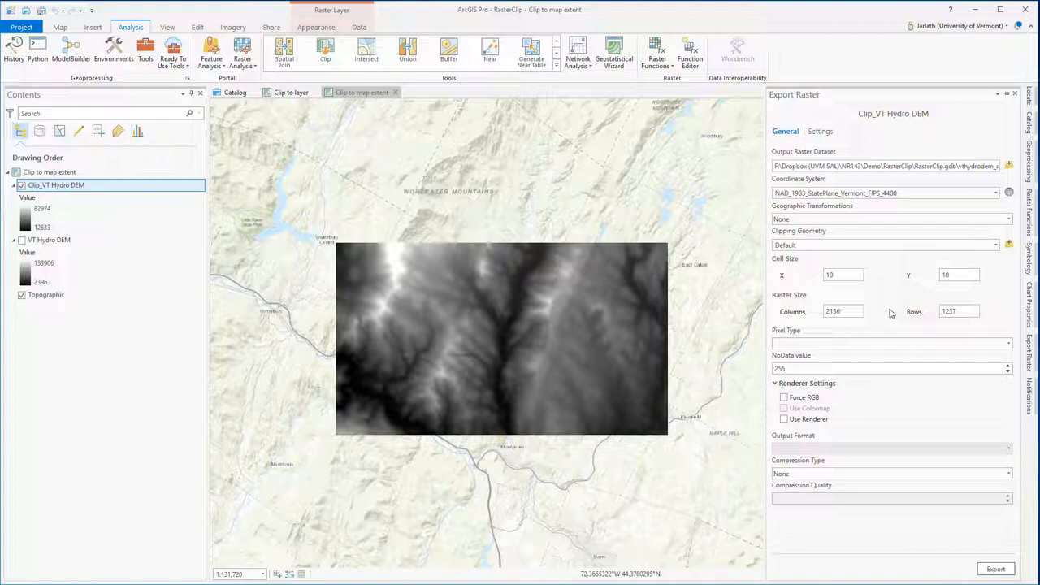
{"action": "left_click", "coordinate": [49, 239]}
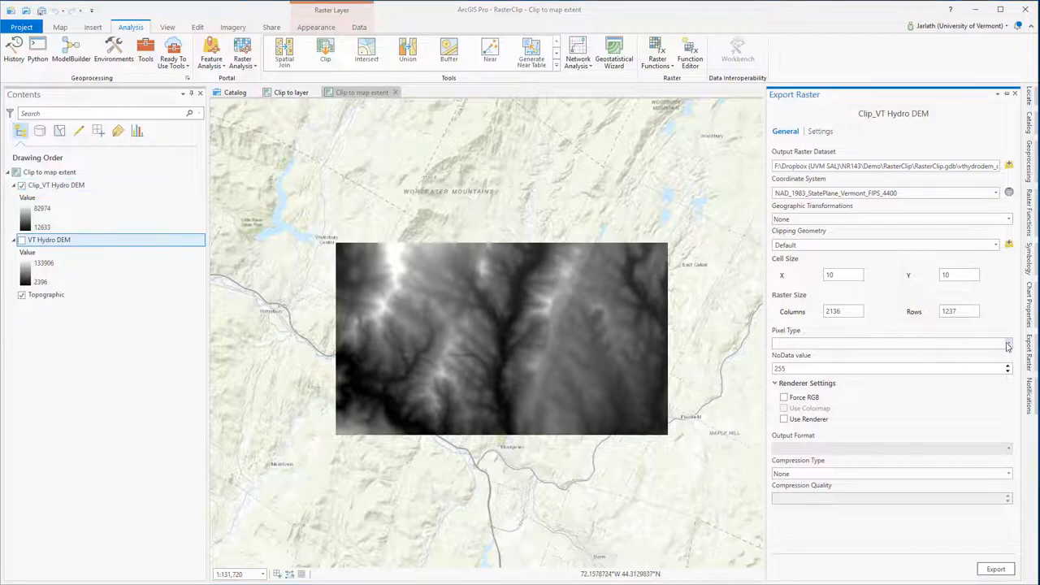
{"action": "left_click", "coordinate": [1008, 343]}
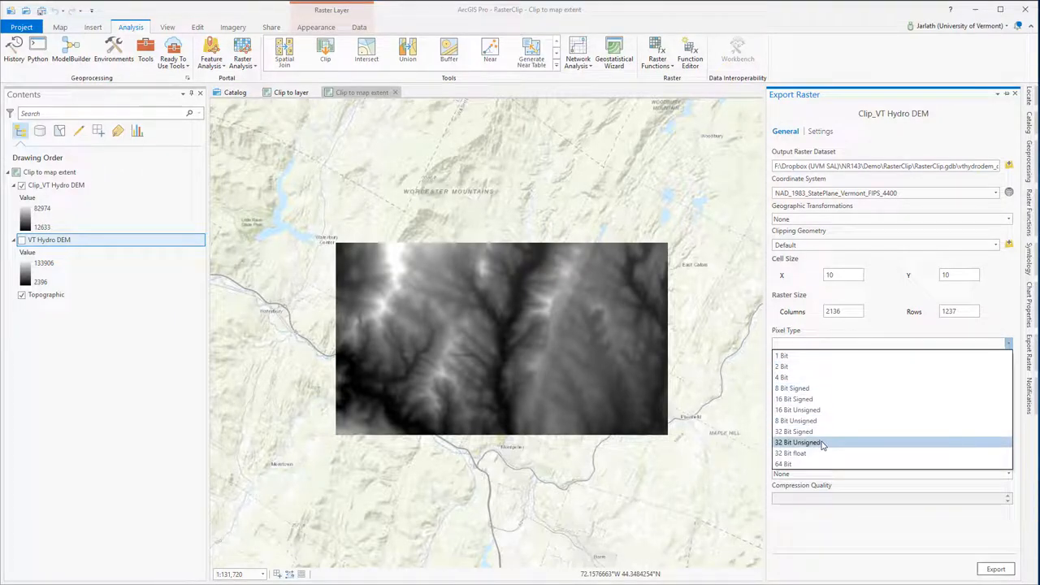
{"action": "left_click", "coordinate": [823, 443]}
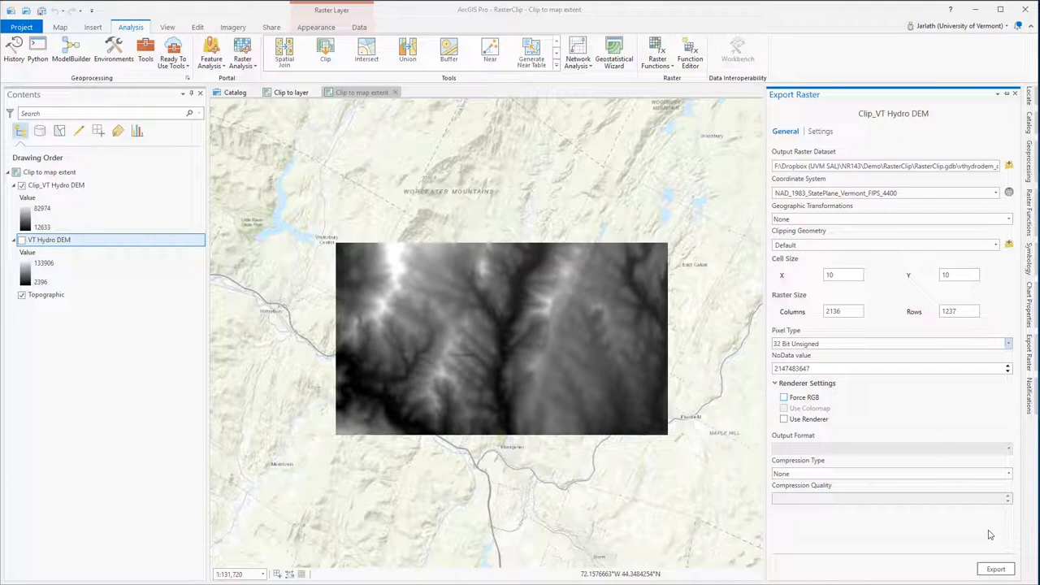
{"action": "left_click", "coordinate": [996, 568]}
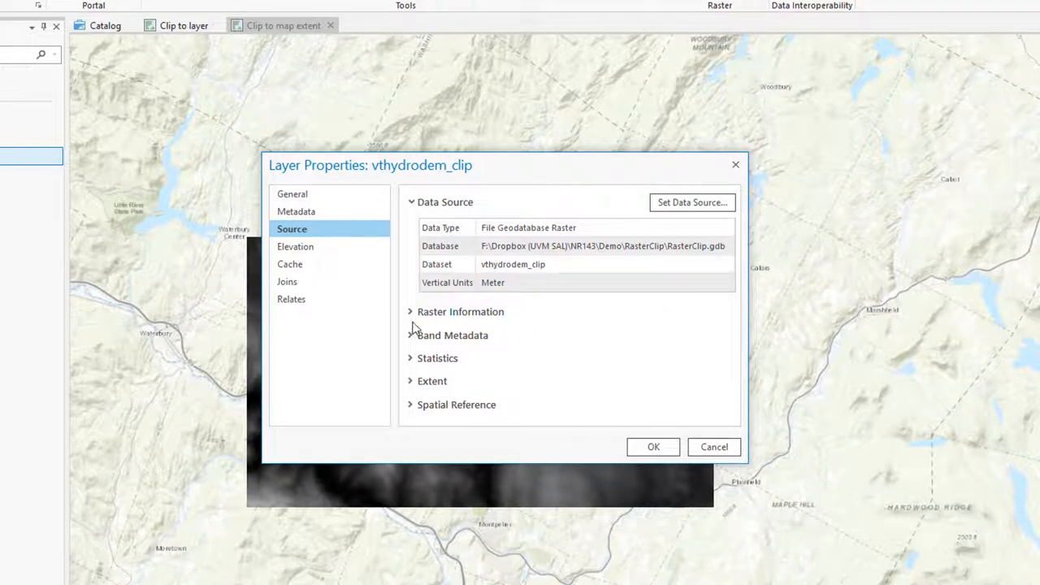
Review vthydrodem_clip's raster information, statistics and spatial reference in its Source properties.
{"action": "left_click", "coordinate": [412, 312]}
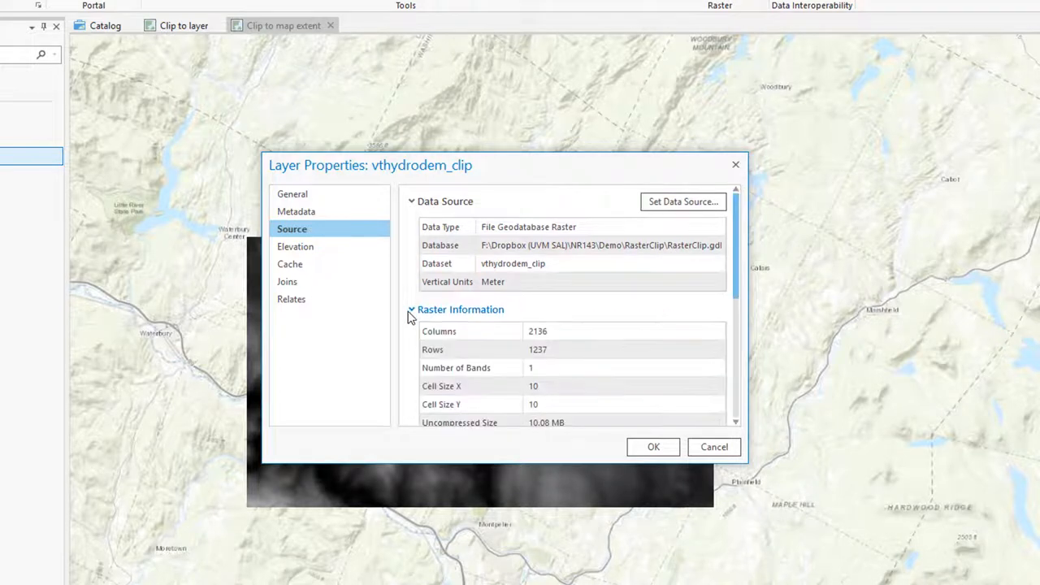
{"action": "scroll", "scroll_direction": "down", "scroll_amount": 3}
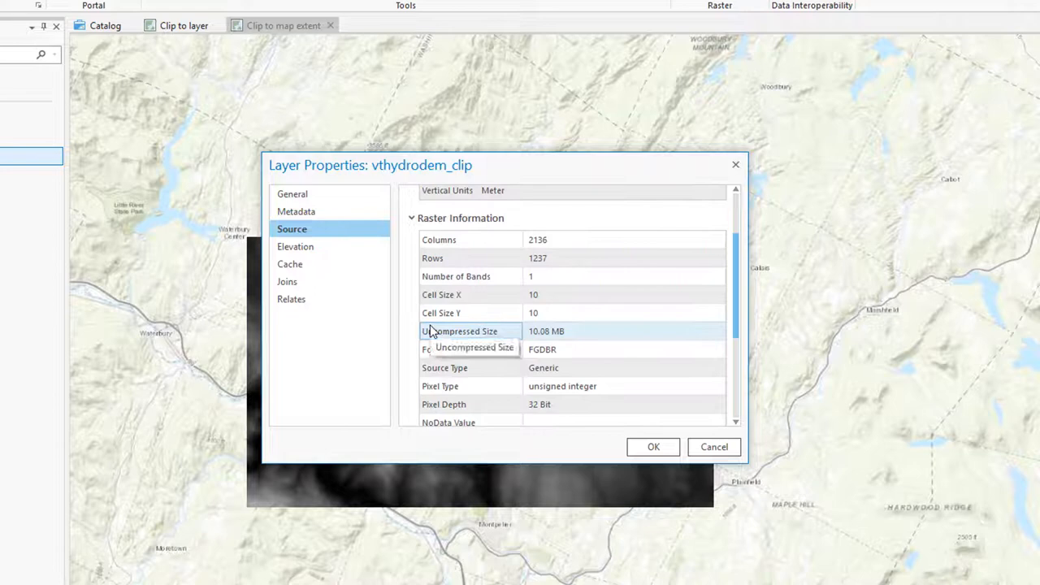
{"action": "scroll", "scroll_direction": "down", "scroll_amount": 3}
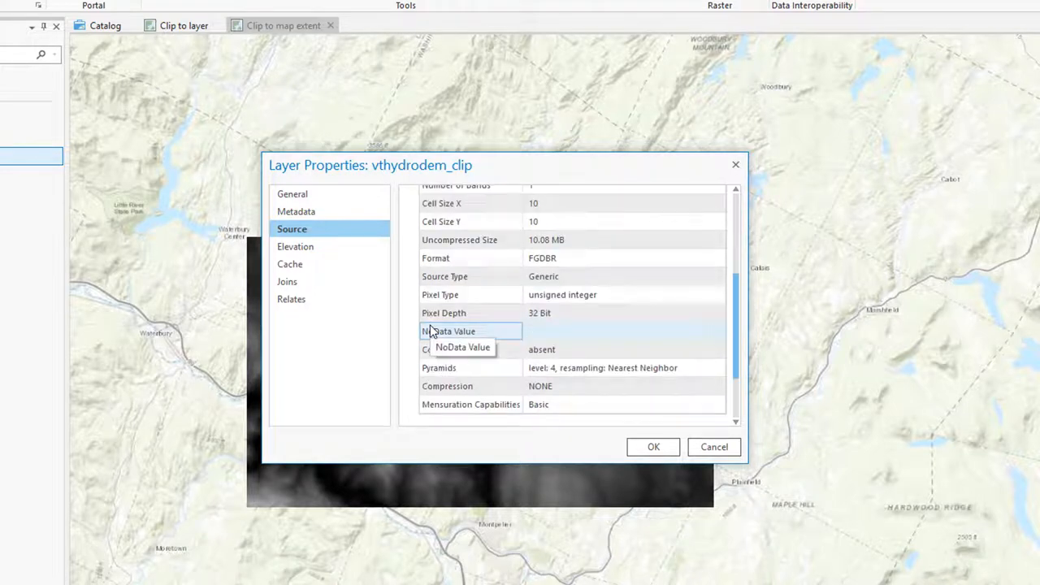
{"action": "scroll", "scroll_direction": "down", "scroll_amount": 3}
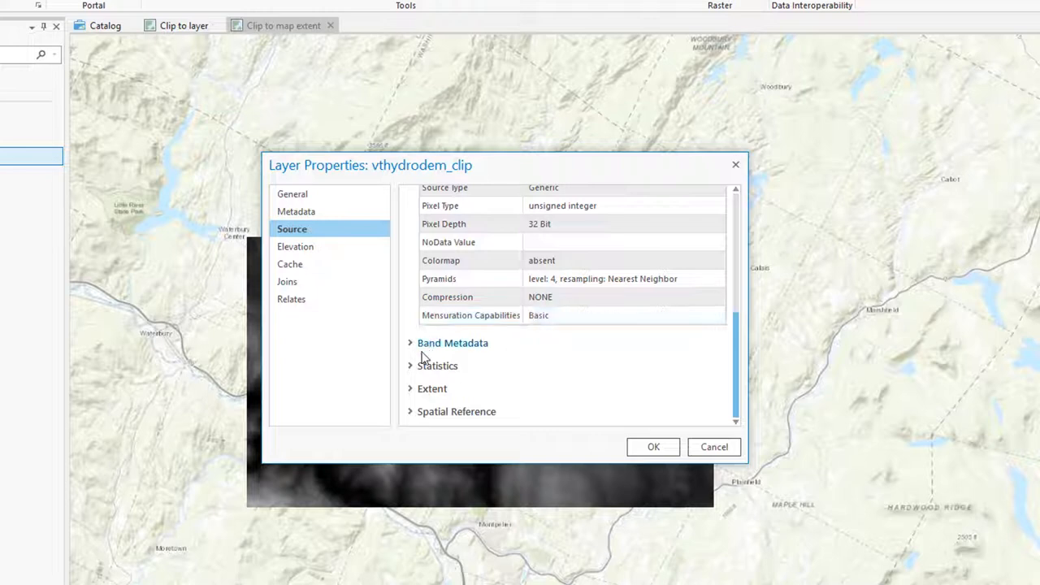
{"action": "left_click", "coordinate": [437, 365]}
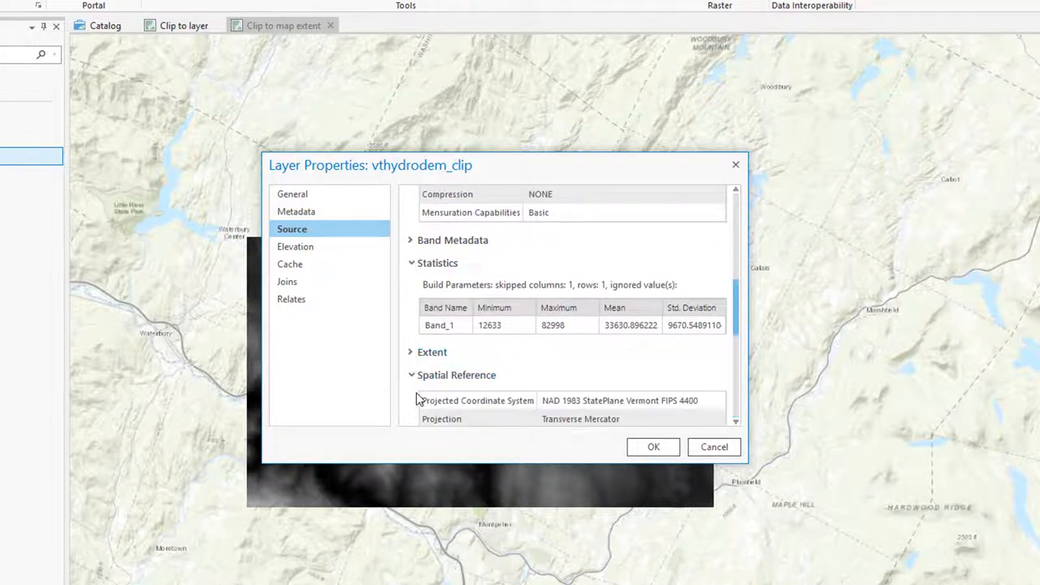
{"action": "scroll", "scroll_direction": "down", "scroll_amount": 3}
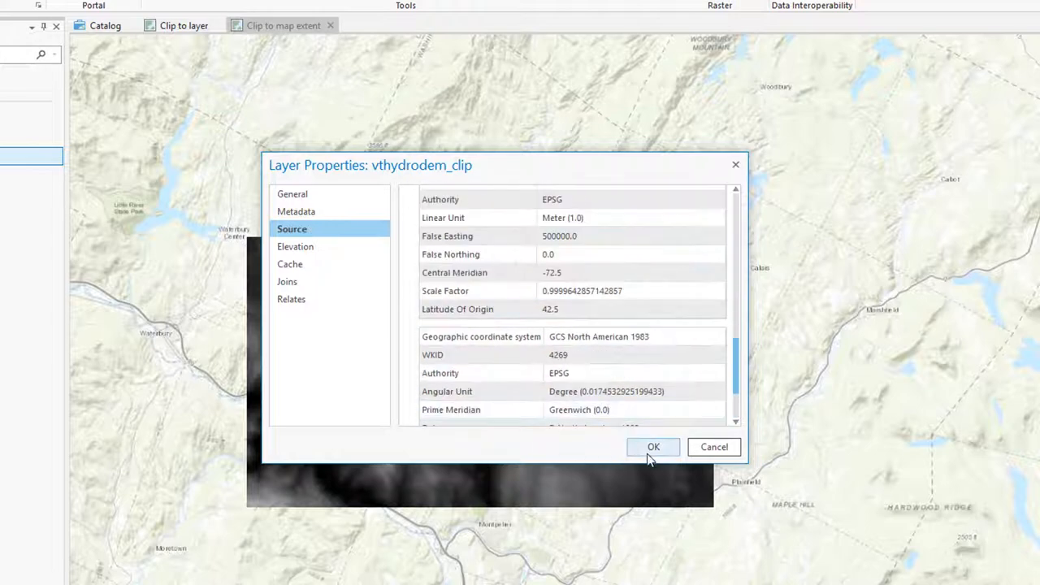
{"action": "left_click", "coordinate": [653, 447]}
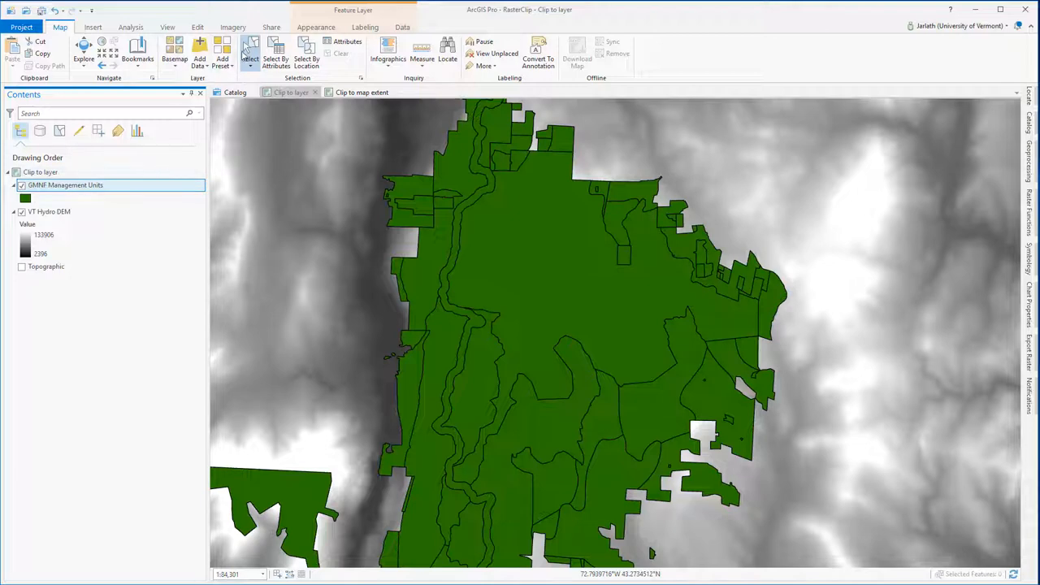
{"action": "mouse_move", "coordinate": [529, 258]}
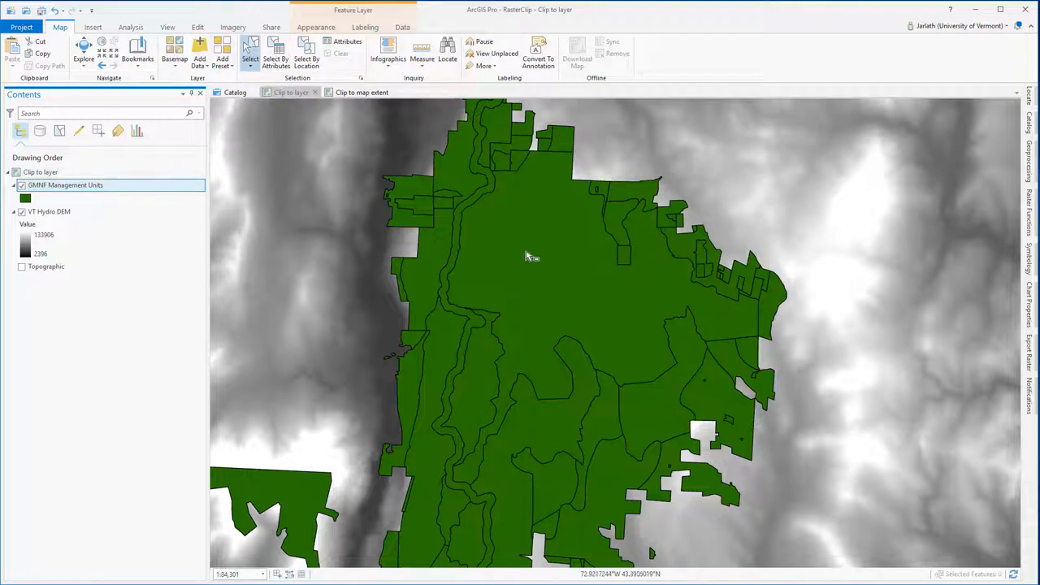
Select one GMNF unit polygon and clip the DEM using GMNF Management Units geometry.
{"action": "left_click", "coordinate": [535, 262]}
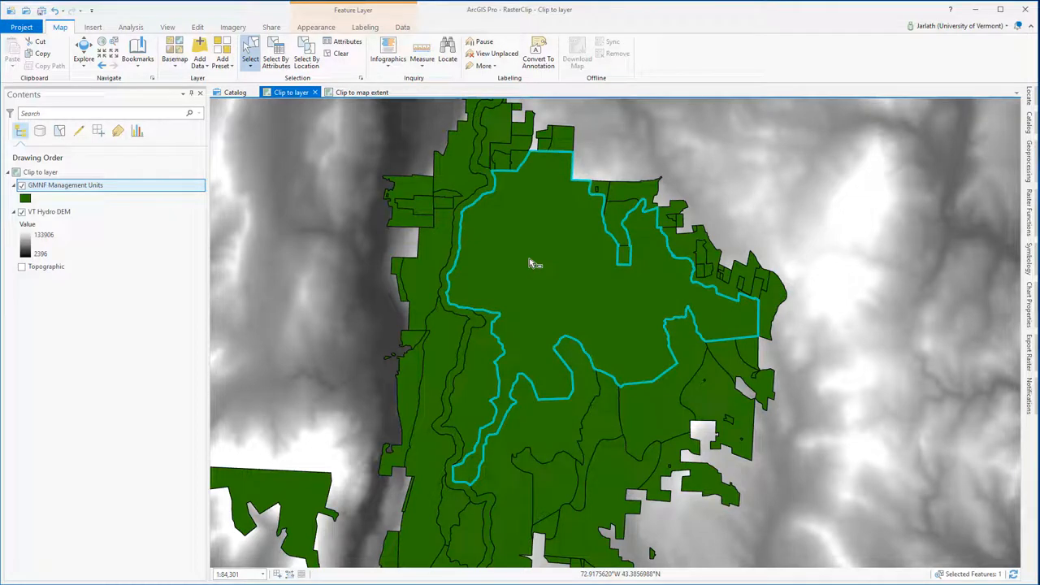
{"action": "left_click", "coordinate": [131, 27]}
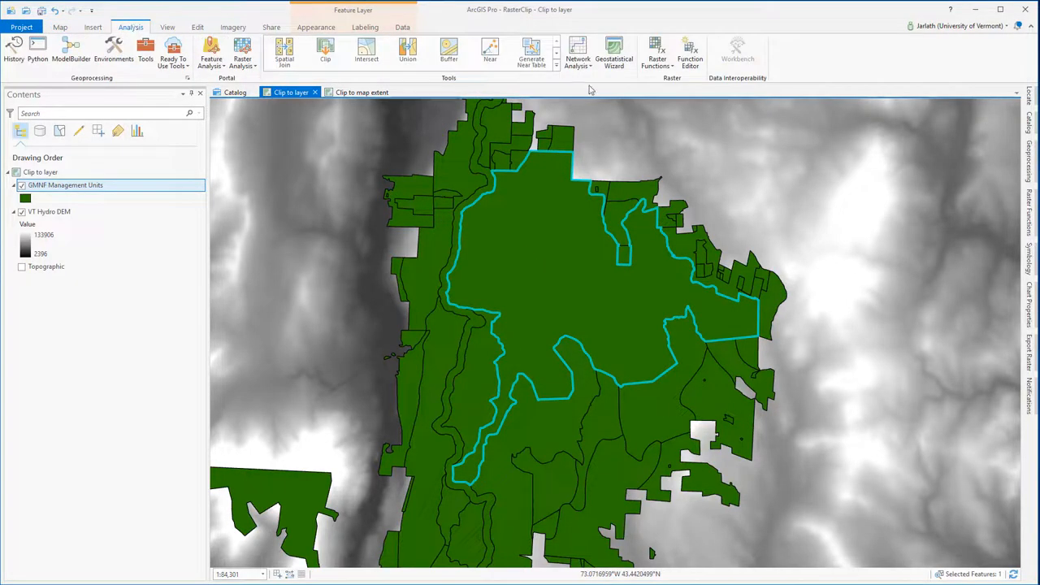
{"action": "left_click", "coordinate": [657, 53]}
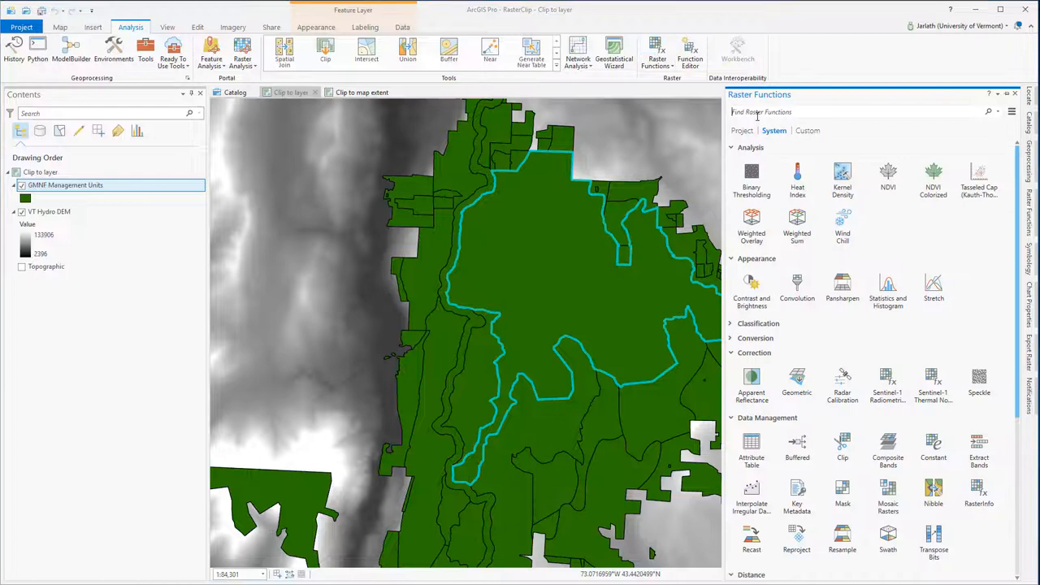
{"action": "type", "text": "clip"}
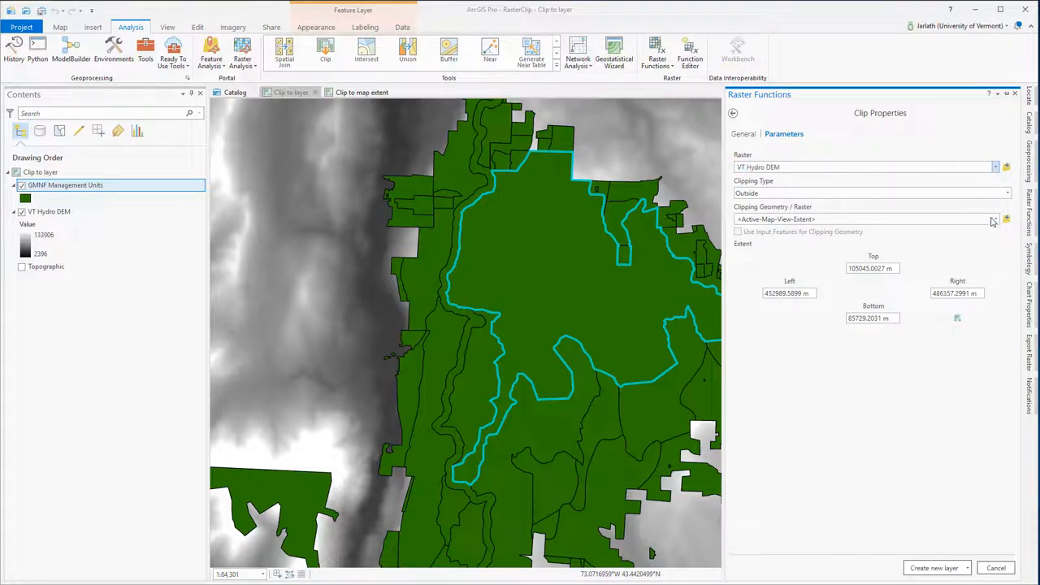
{"action": "left_click", "coordinate": [1006, 219]}
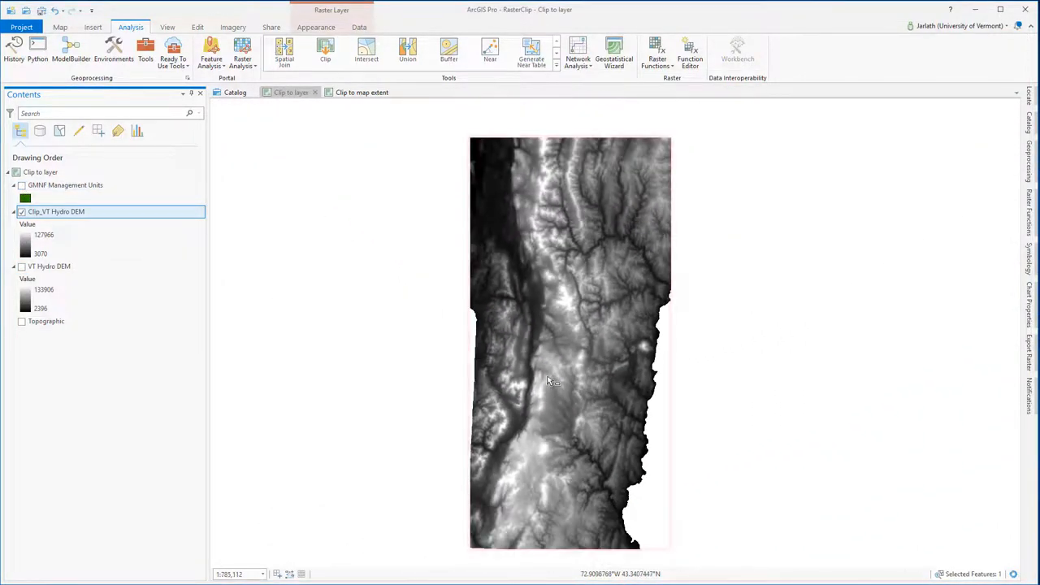
Compare the extent-clipped DEM with the original VT Hydro DEM, then remove the clipped layer.
{"action": "left_click", "coordinate": [22, 267]}
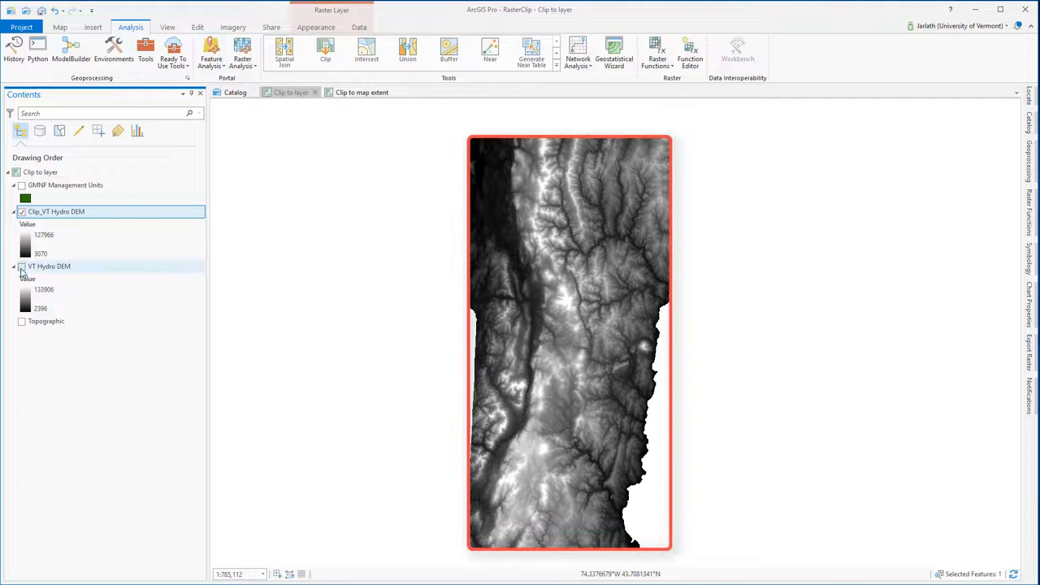
{"action": "left_click", "coordinate": [22, 267]}
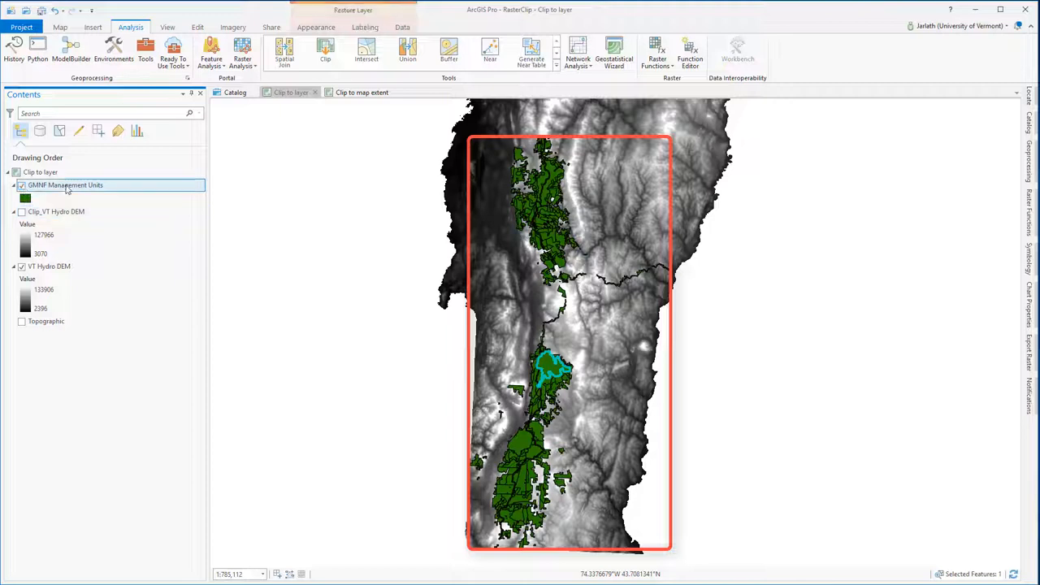
{"action": "right_click", "coordinate": [56, 212]}
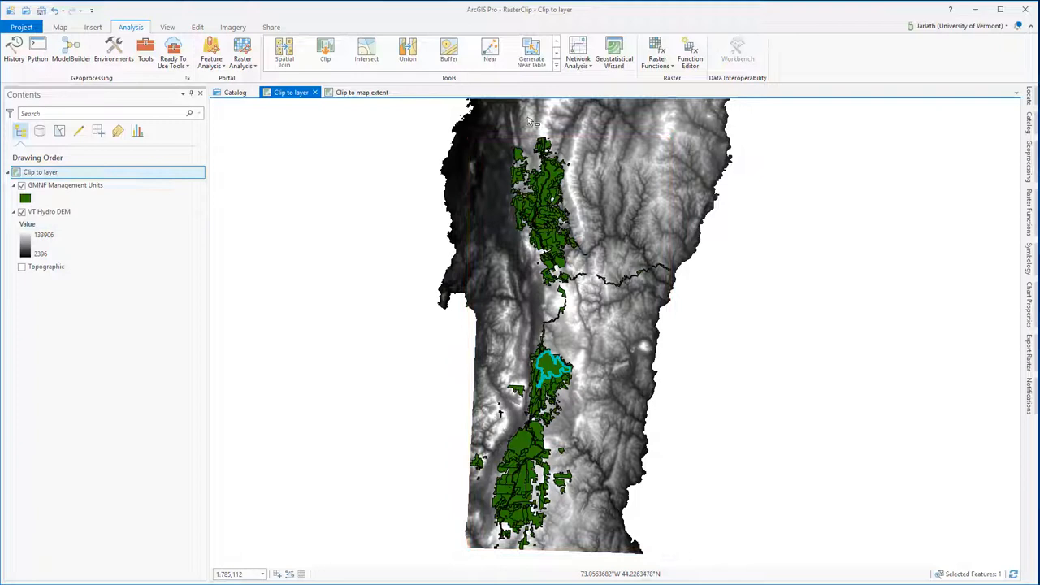
Rerun Clip using the selected polygon's shape rather than its extent, creating a new layer.
{"action": "left_click", "coordinate": [656, 53]}
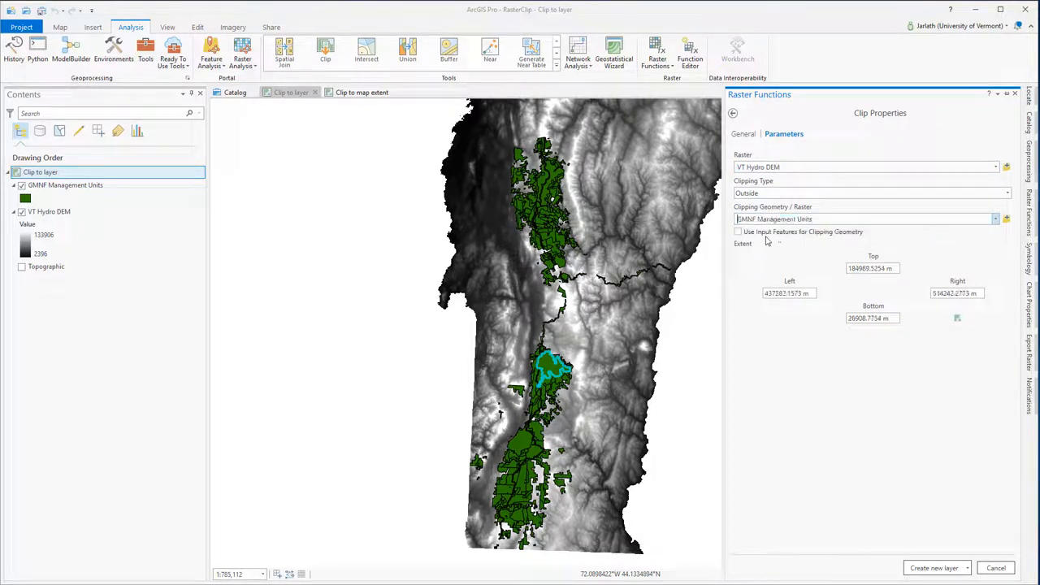
{"action": "left_click", "coordinate": [738, 232]}
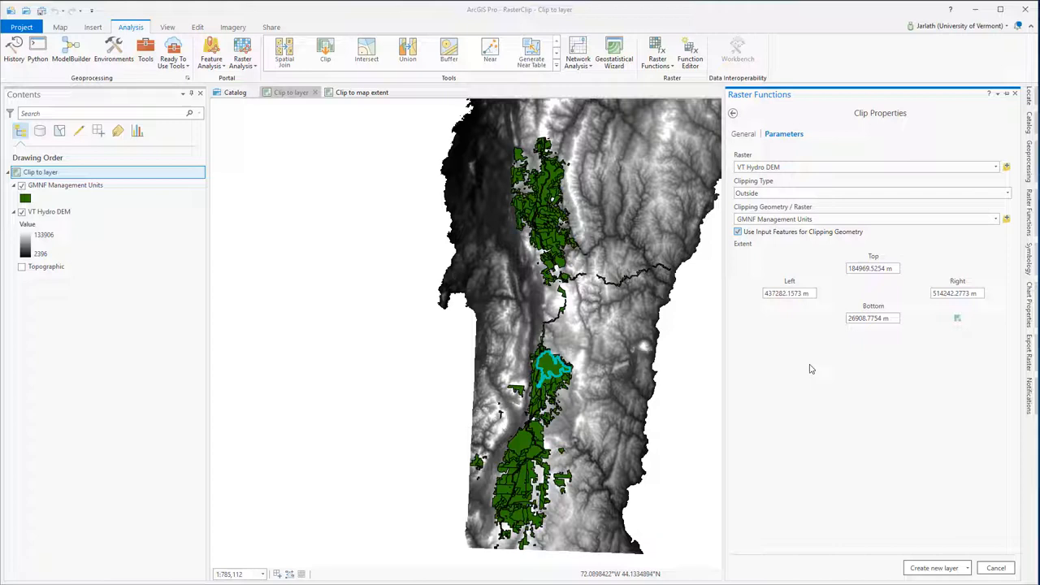
{"action": "mouse_move", "coordinate": [933, 517]}
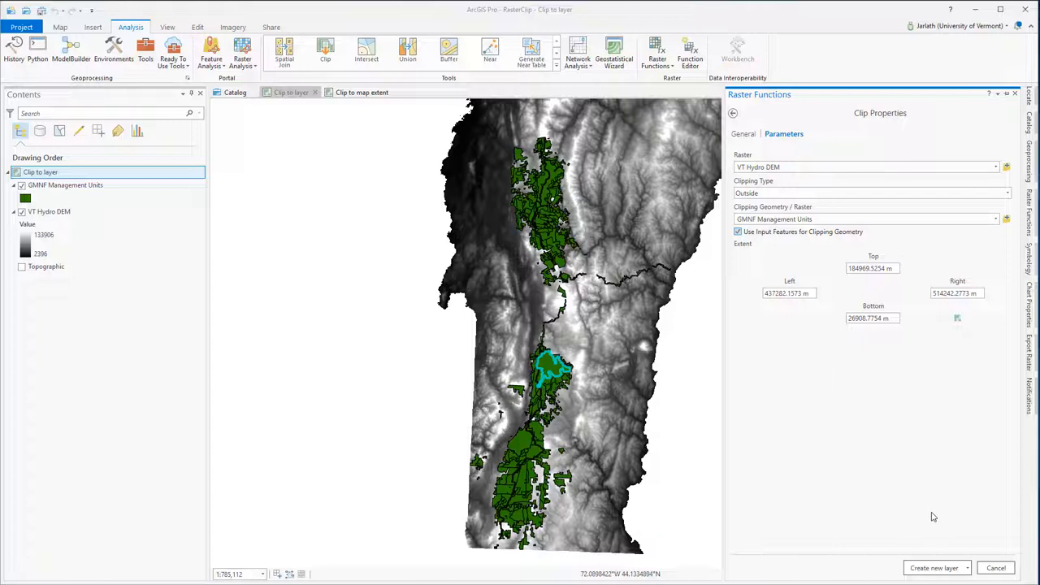
{"action": "left_click", "coordinate": [933, 568]}
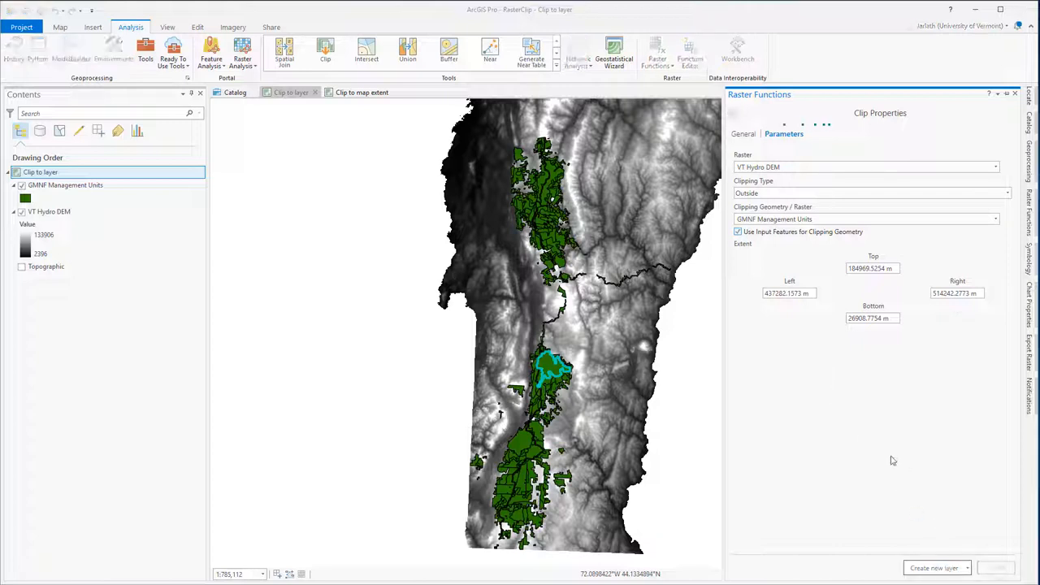
{"action": "left_click", "coordinate": [934, 568]}
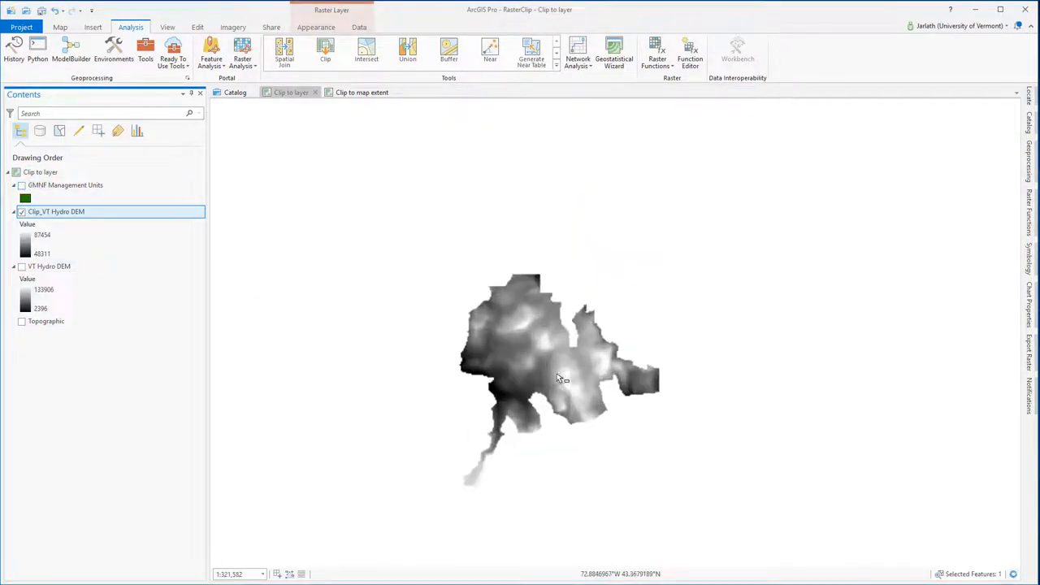
Show GMNF units as hollow red outlines, then zoom and pan along the clip boundary.
{"action": "scroll", "scroll_direction": "up", "scroll_amount": 3}
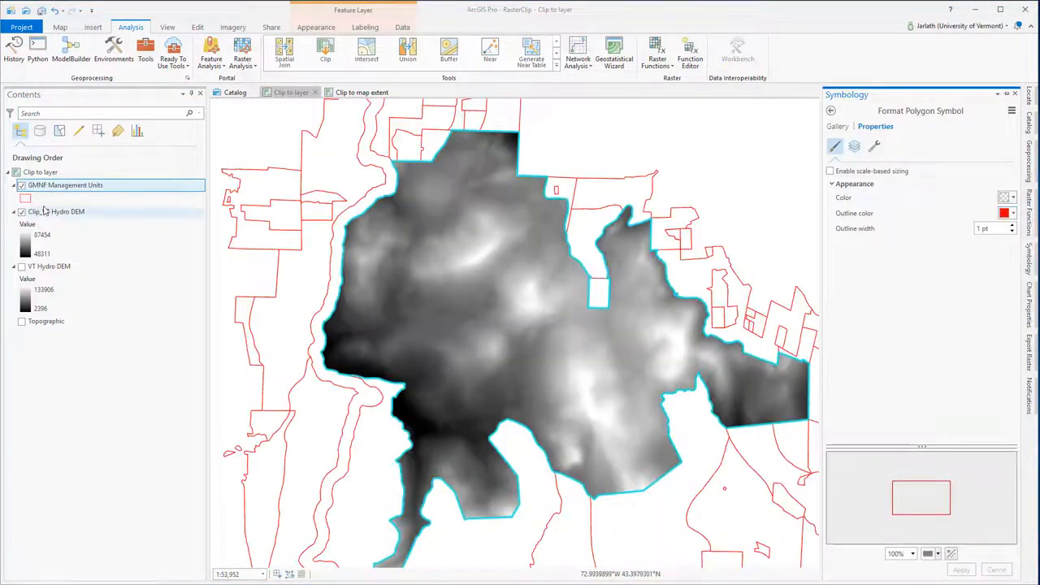
{"action": "left_click", "coordinate": [60, 27]}
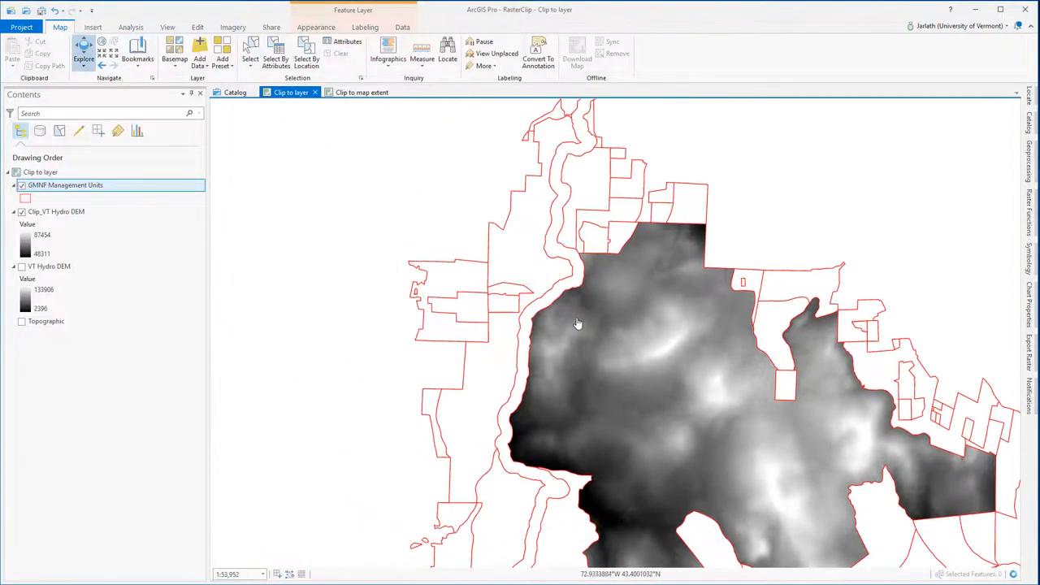
{"action": "scroll", "scroll_direction": "up", "scroll_amount": 3}
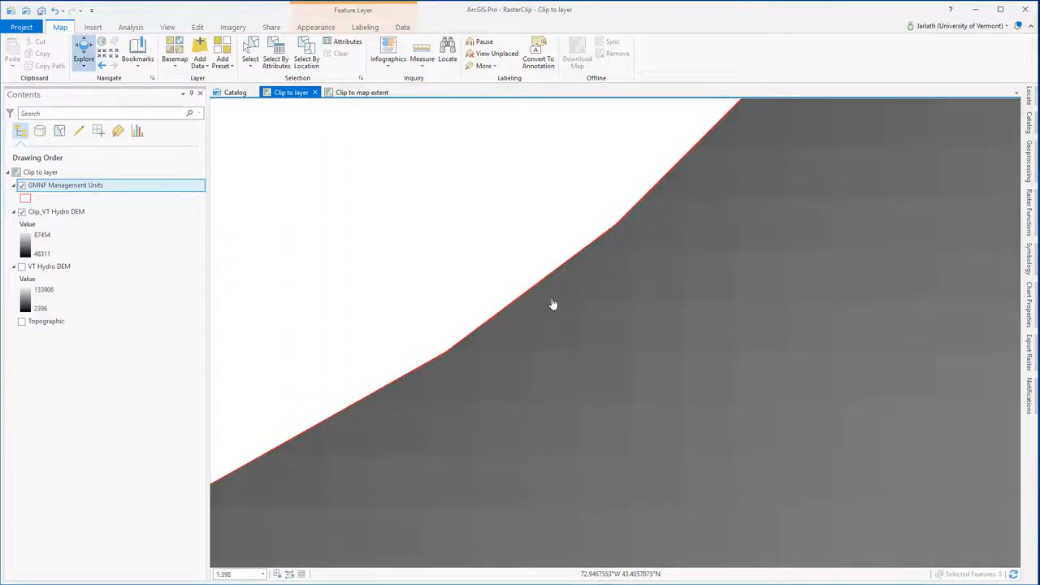
{"action": "left_click_drag", "start_coordinate": [552, 304], "coordinate": [445, 341]}
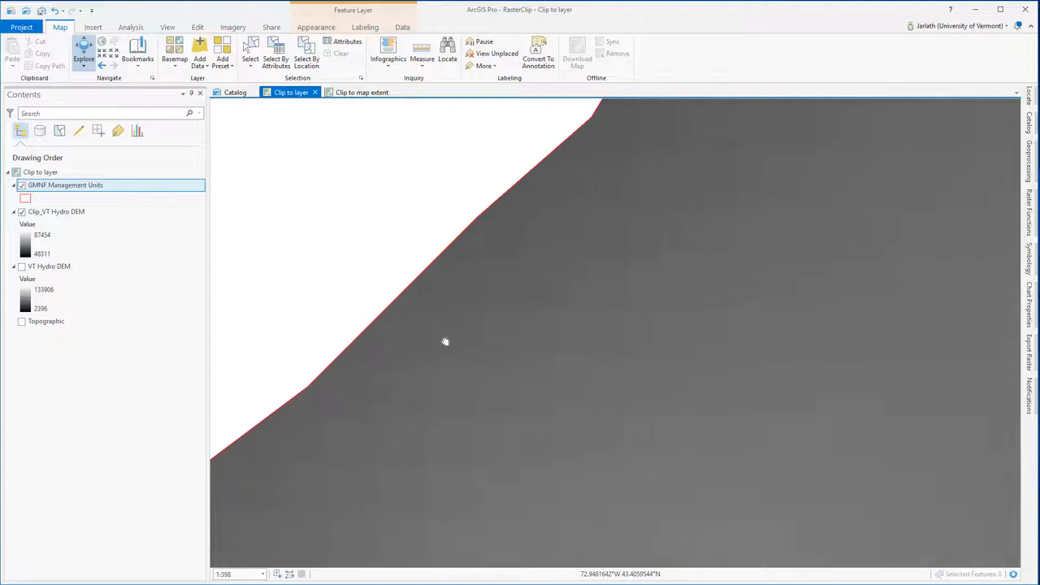
{"action": "left_click_drag", "start_coordinate": [445, 341], "coordinate": [534, 279]}
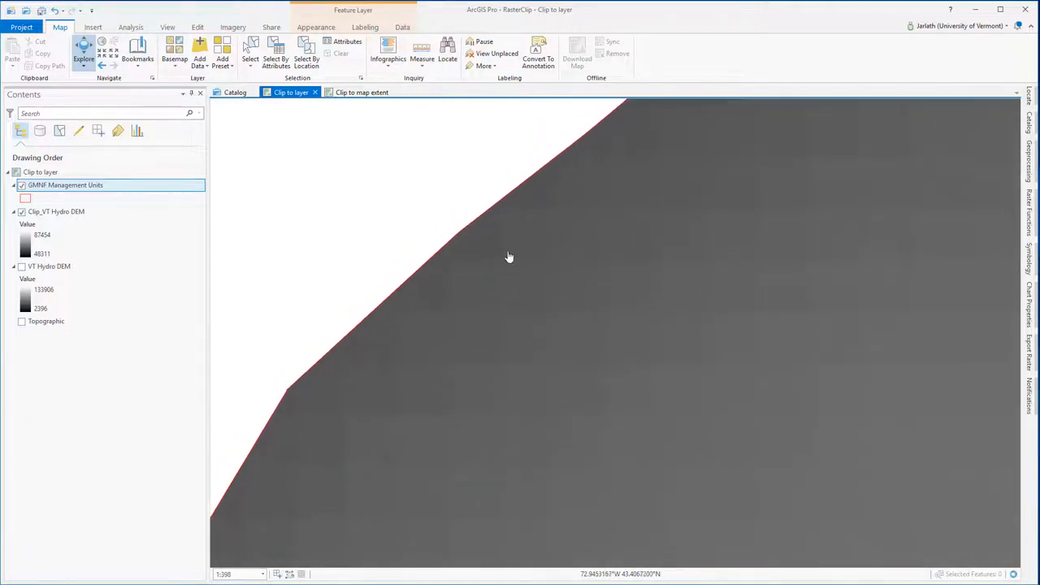
{"action": "left_click_drag", "start_coordinate": [510, 258], "coordinate": [378, 265]}
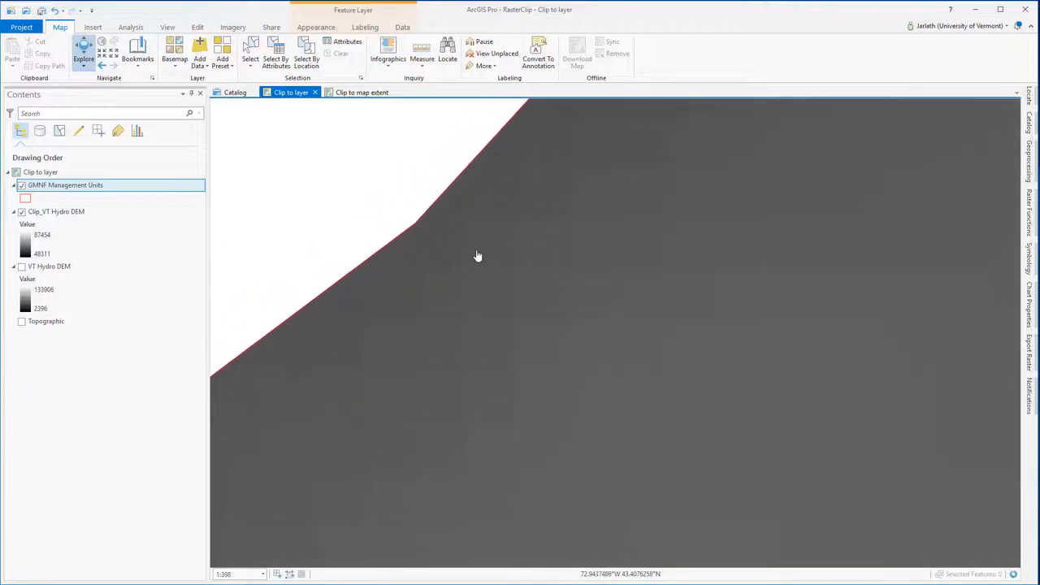
{"action": "mouse_move", "coordinate": [506, 243]}
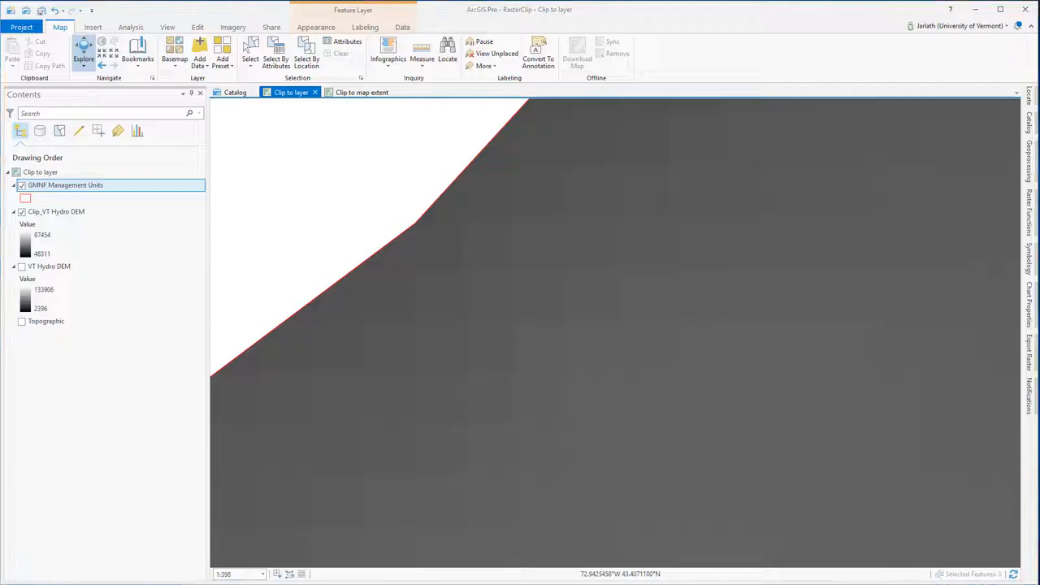
{"action": "scroll", "scroll_direction": "up", "scroll_amount": 3}
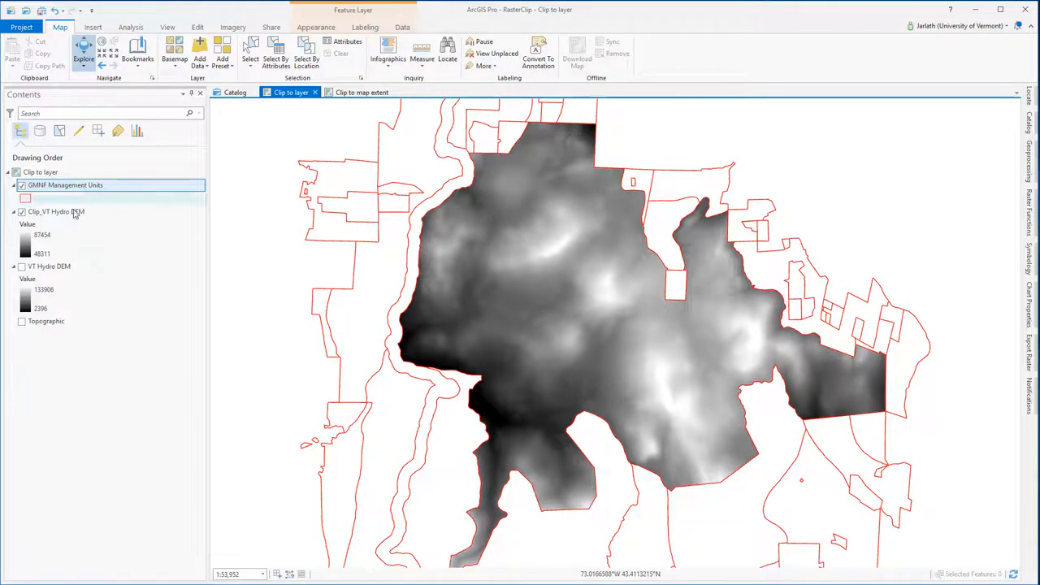
Export Clip_VT Hydro DEM to RasterClip.gdb as vthydrodem_clip_select with 32 Bit Signed pixels.
{"action": "right_click", "coordinate": [55, 211]}
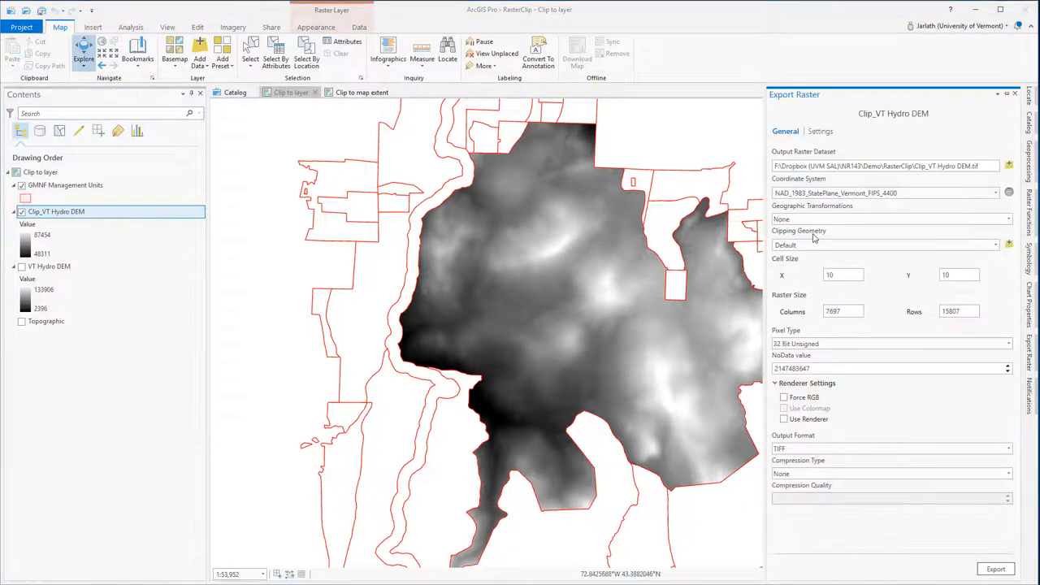
{"action": "left_click", "coordinate": [1009, 166]}
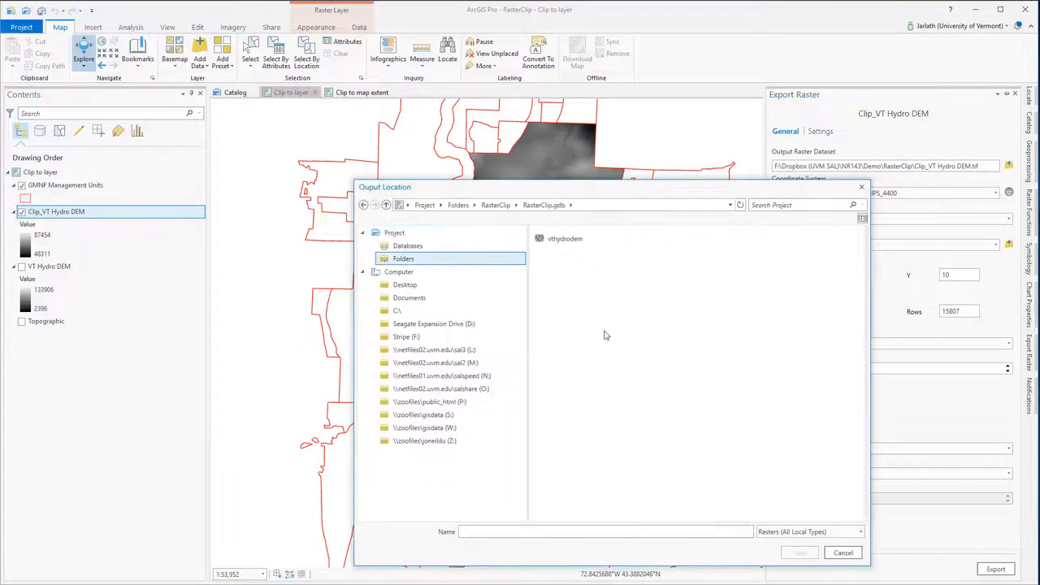
{"action": "left_click", "coordinate": [565, 238]}
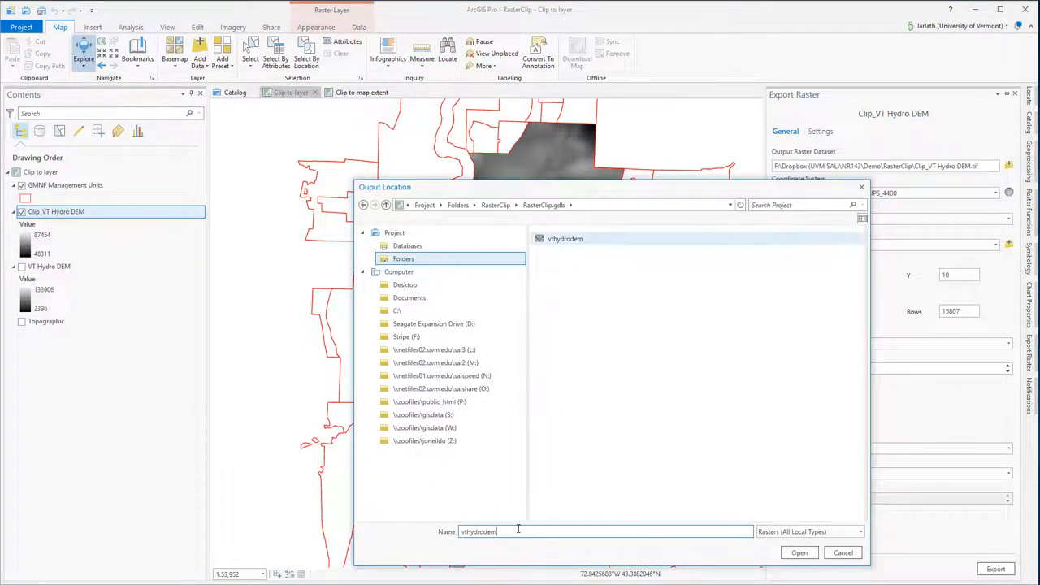
{"action": "left_click", "coordinate": [799, 552]}
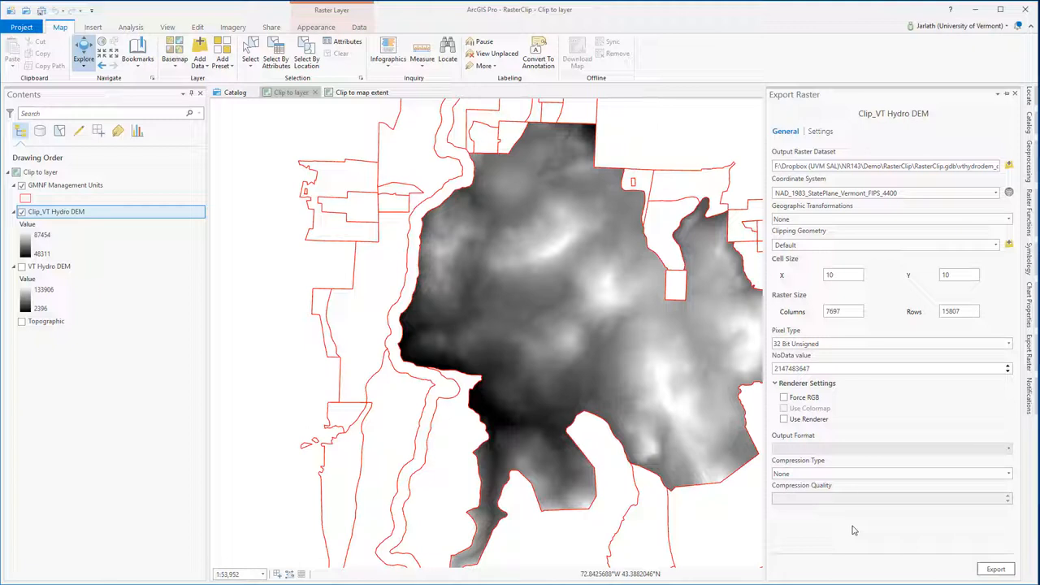
{"action": "left_click", "coordinate": [1010, 343]}
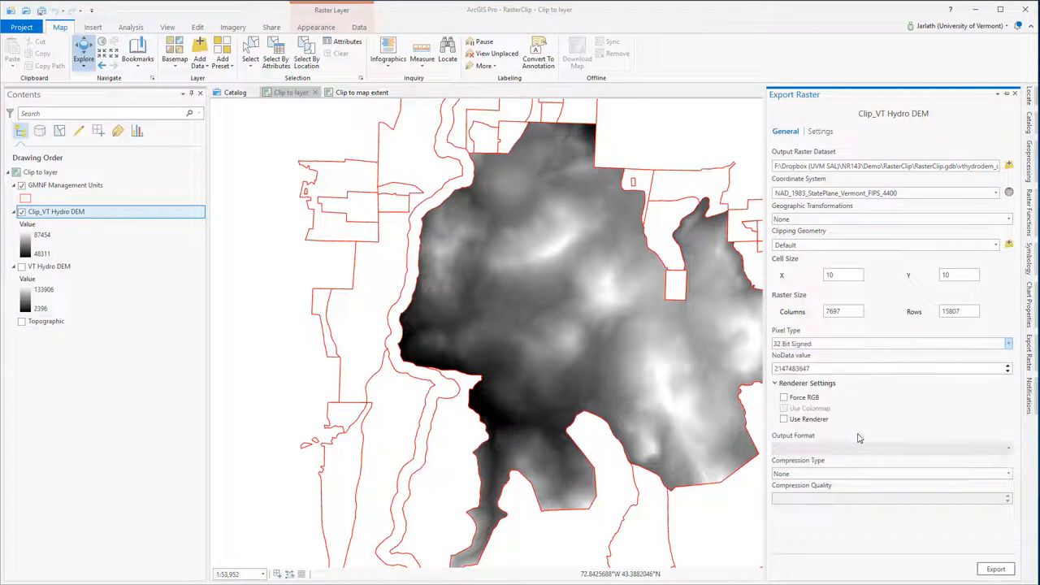
{"action": "mouse_move", "coordinate": [869, 544]}
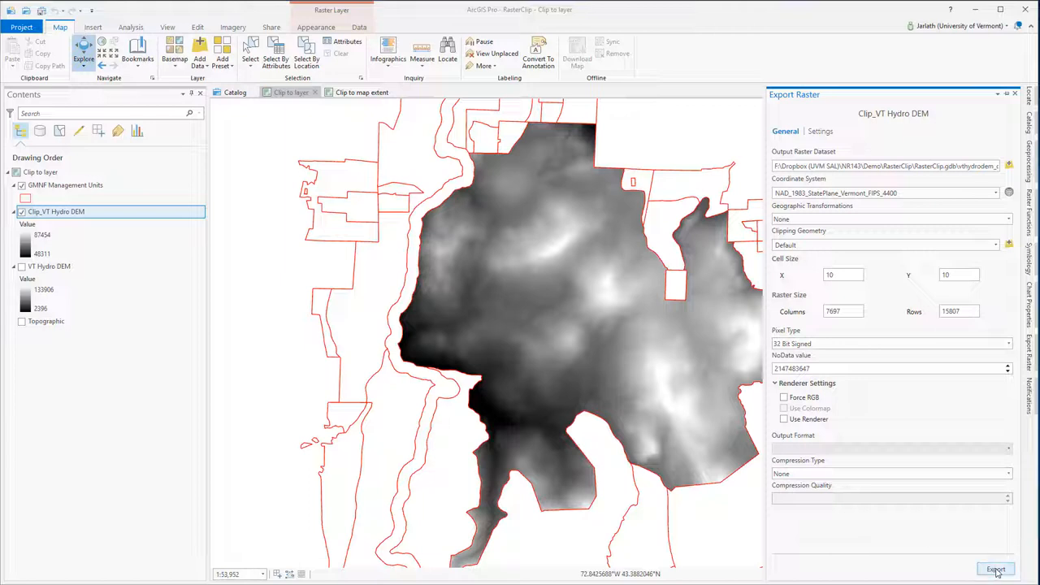
{"action": "left_click", "coordinate": [996, 569]}
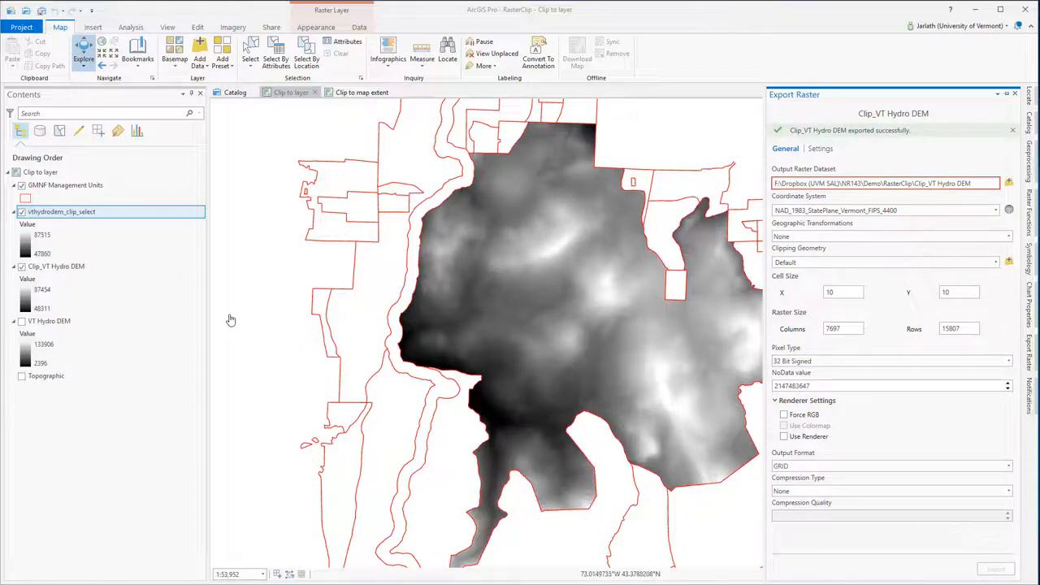
Remove the Clip_VT Hydro DEM layer and pan along vthydrodem_clip_select's stepped edge.
{"action": "right_click", "coordinate": [57, 267]}
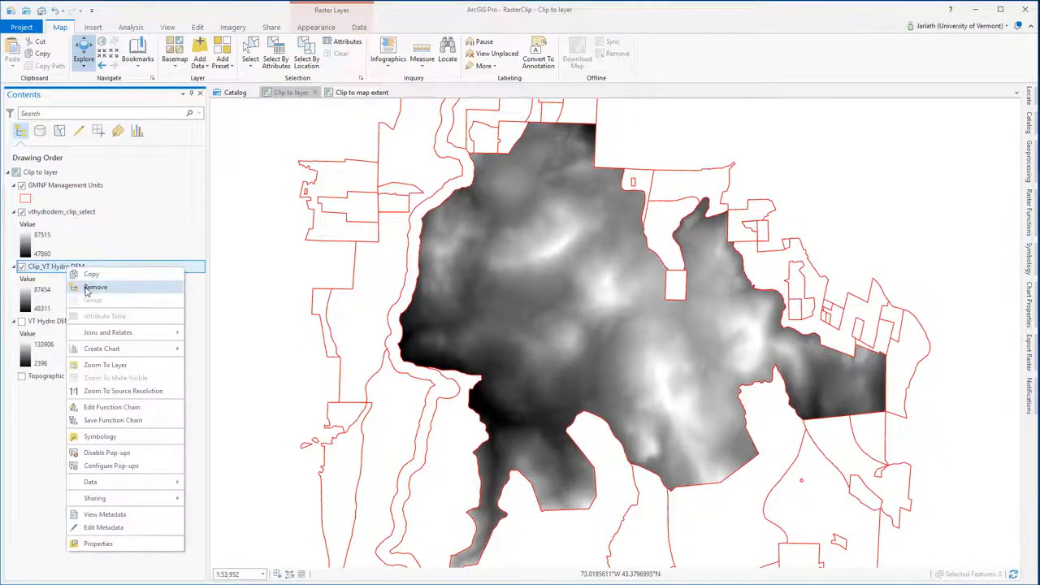
{"action": "left_click", "coordinate": [95, 287]}
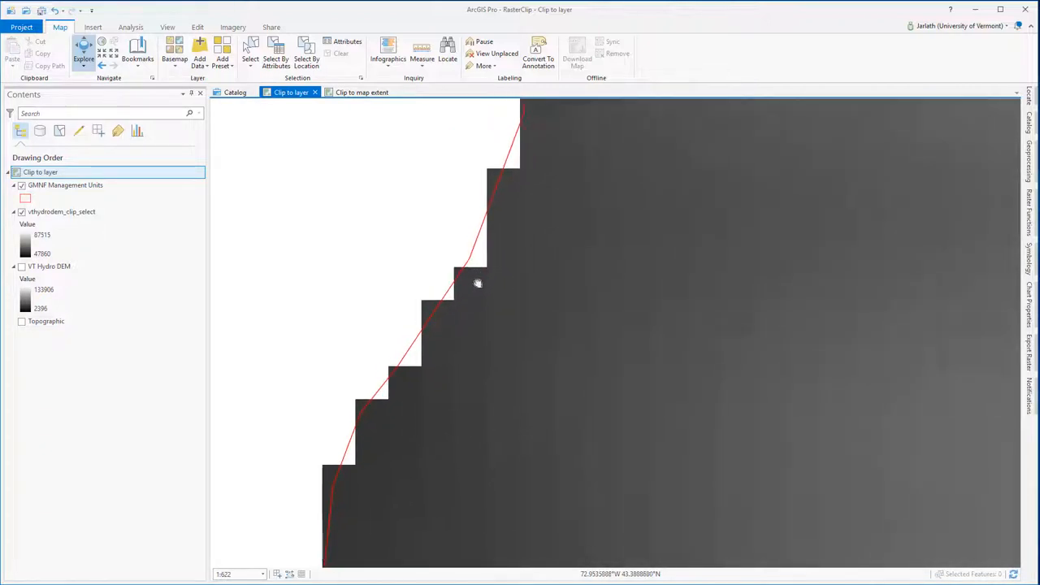
{"action": "left_click_drag", "start_coordinate": [478, 283], "coordinate": [484, 386]}
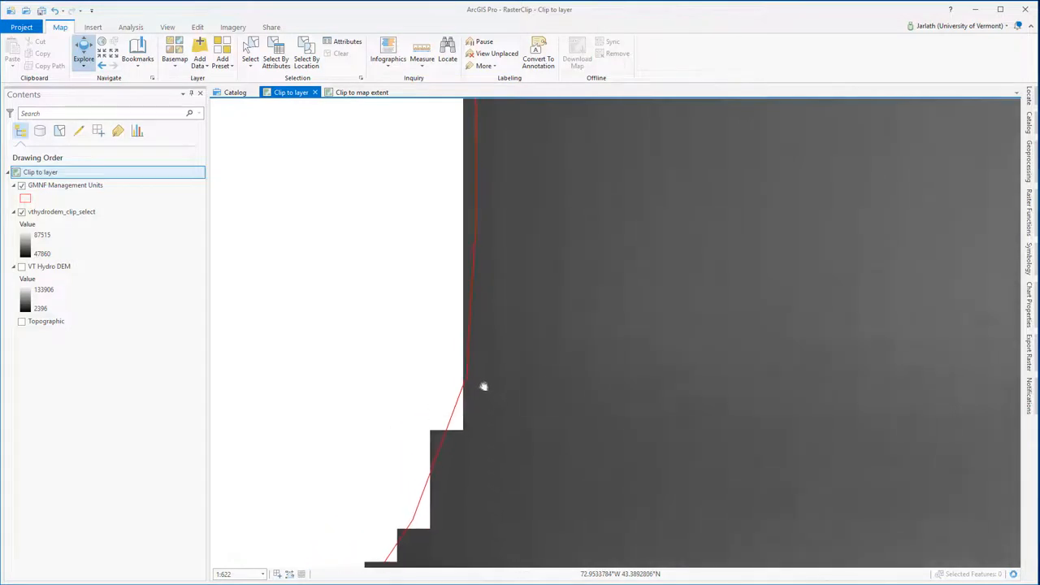
{"action": "left_click_drag", "start_coordinate": [483, 387], "coordinate": [512, 276]}
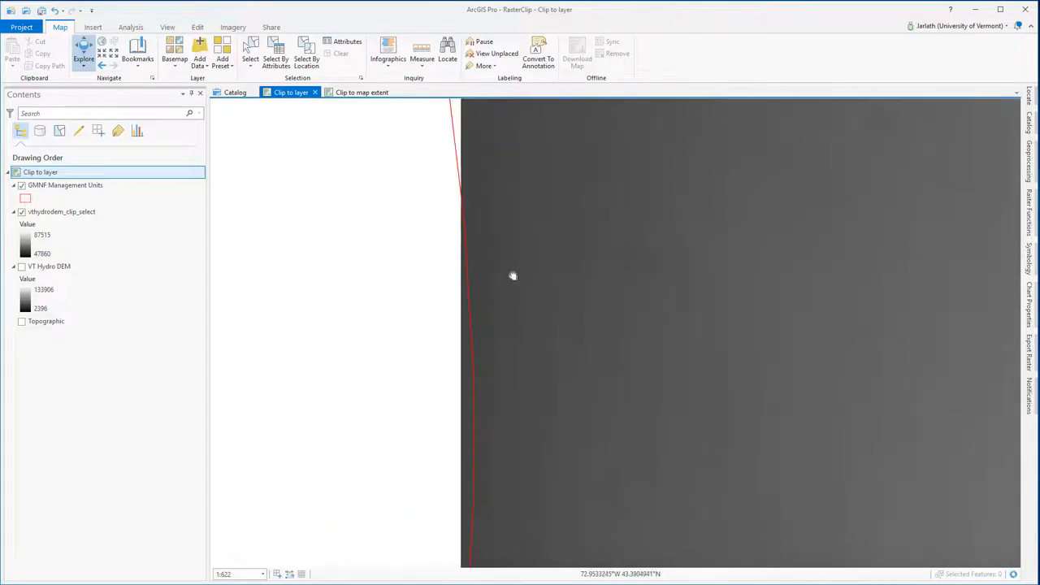